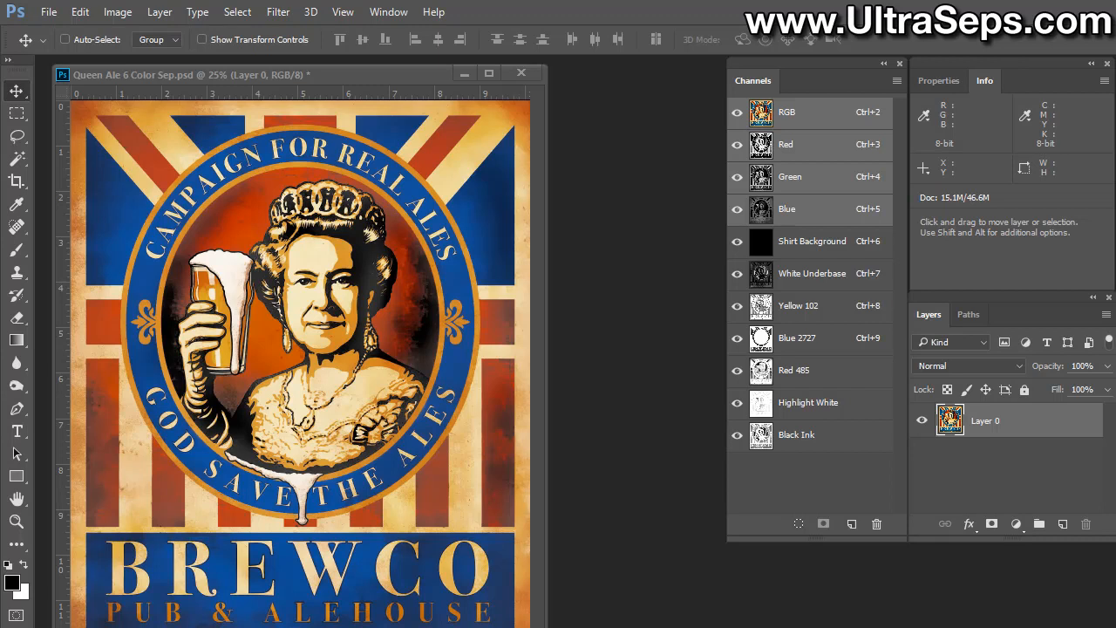
pyautogui.moveTo(722, 112)
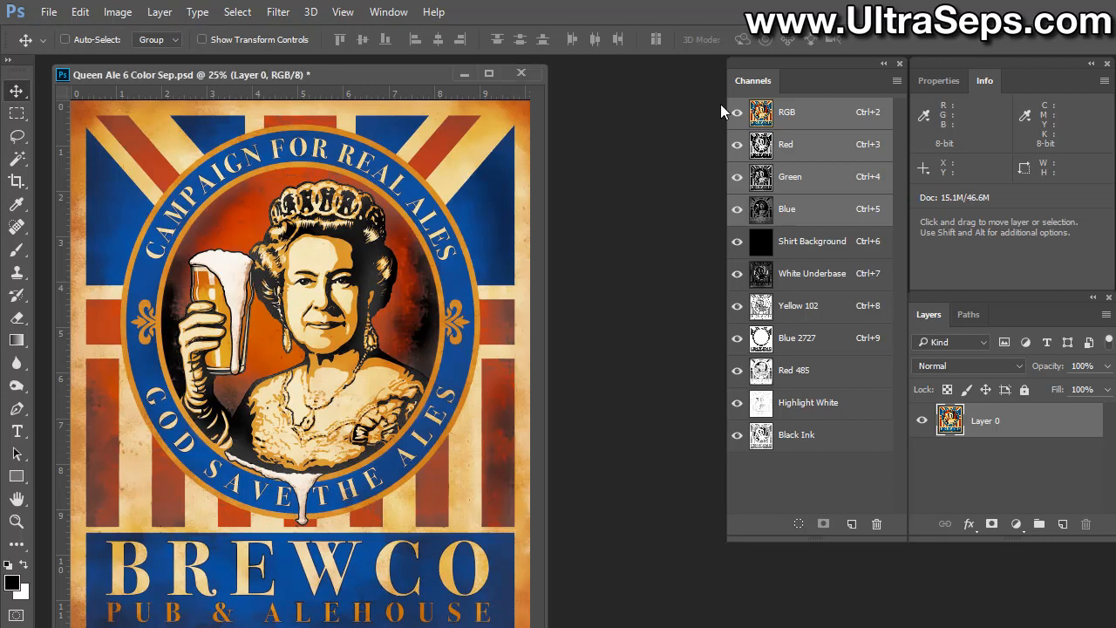
pyautogui.moveTo(810, 253)
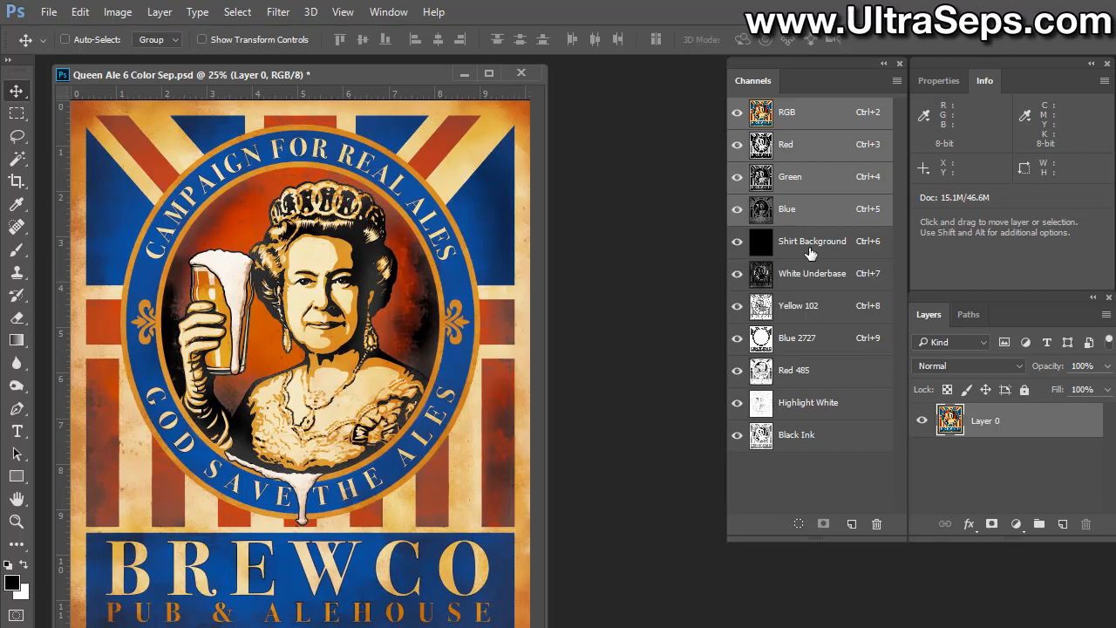
pyautogui.moveTo(828, 295)
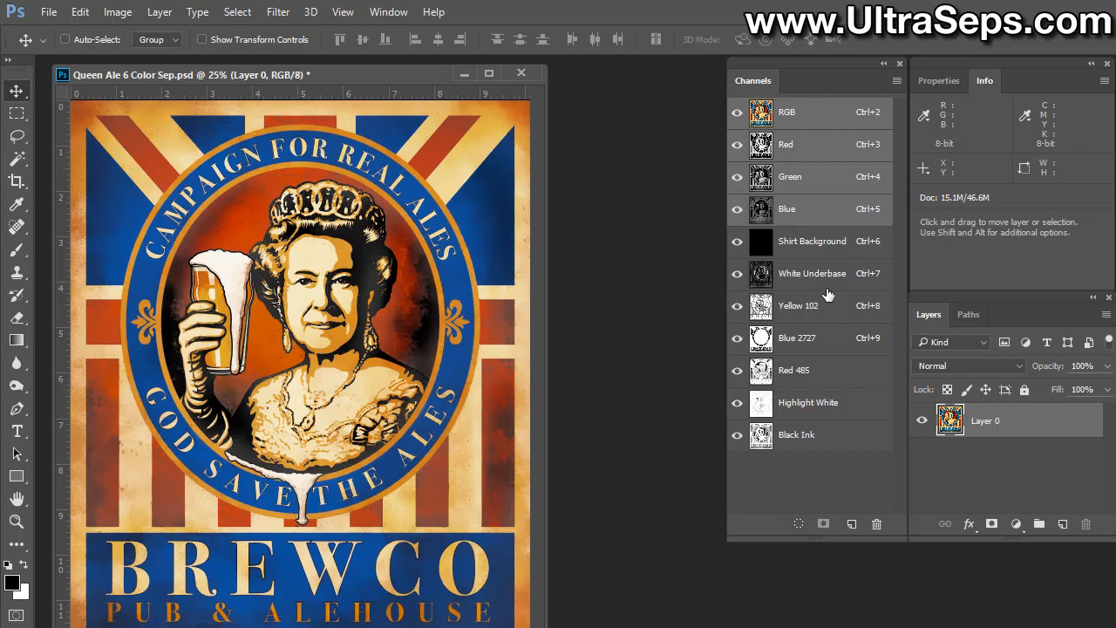
pyautogui.moveTo(813, 448)
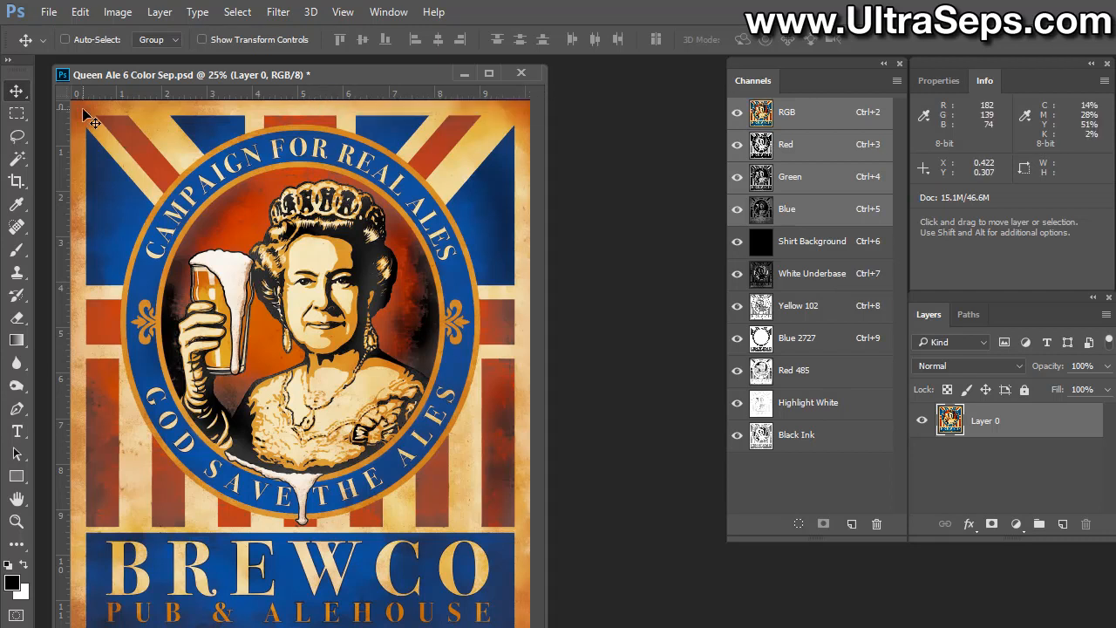
pyautogui.moveTo(259, 341)
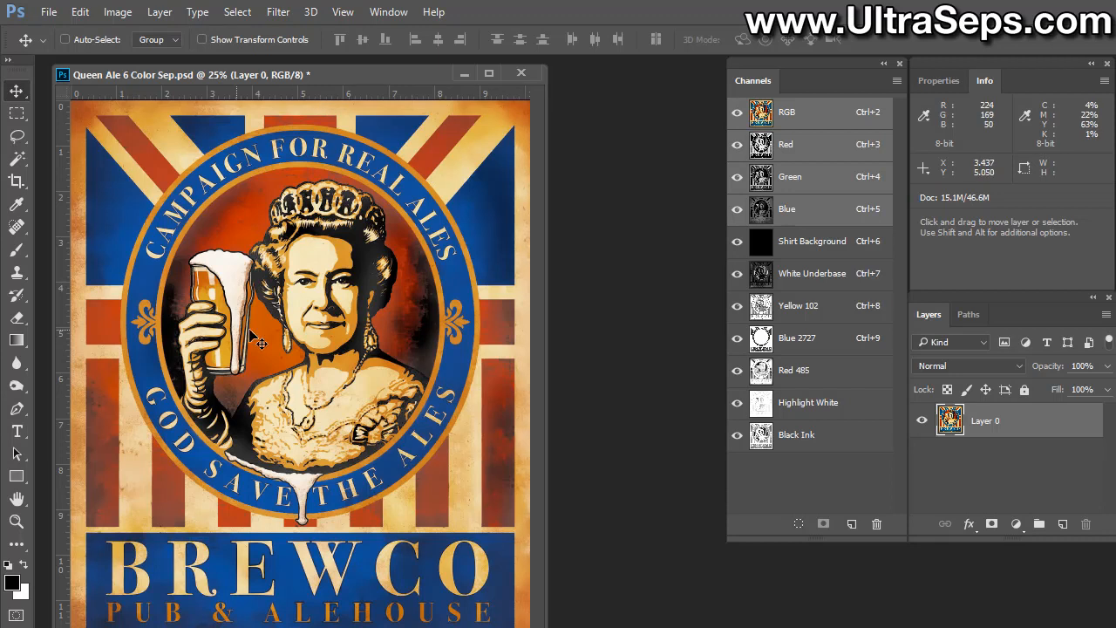
pyautogui.moveTo(257, 338)
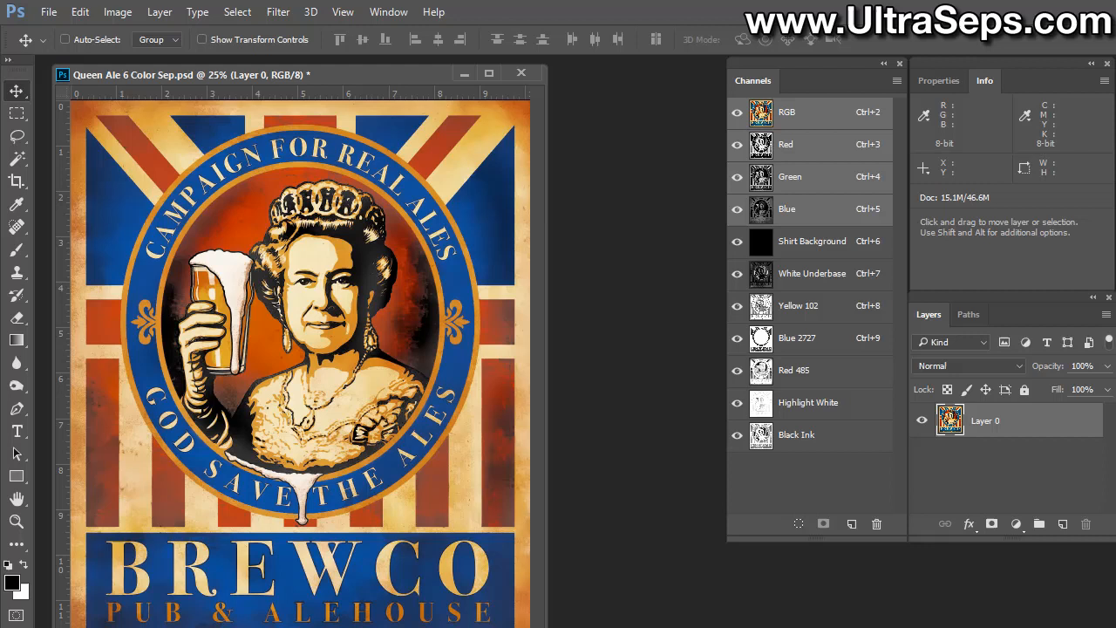
# Open Image Size to read the poster's 10.118 x 12 in size at 208.333 ppi
pyautogui.click(118, 11)
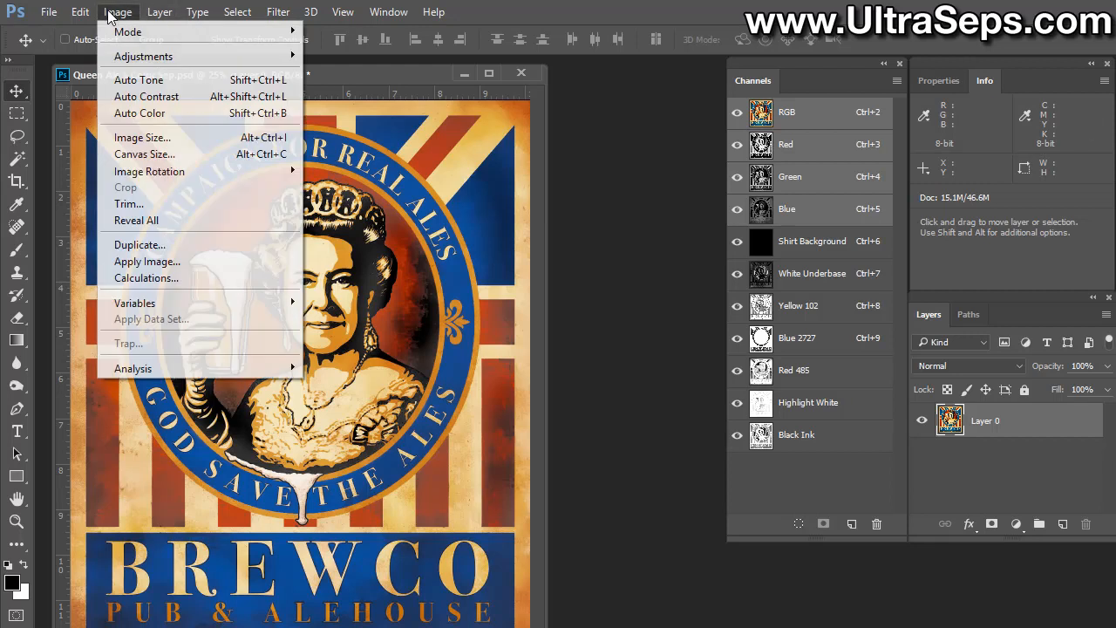
pyautogui.click(141, 136)
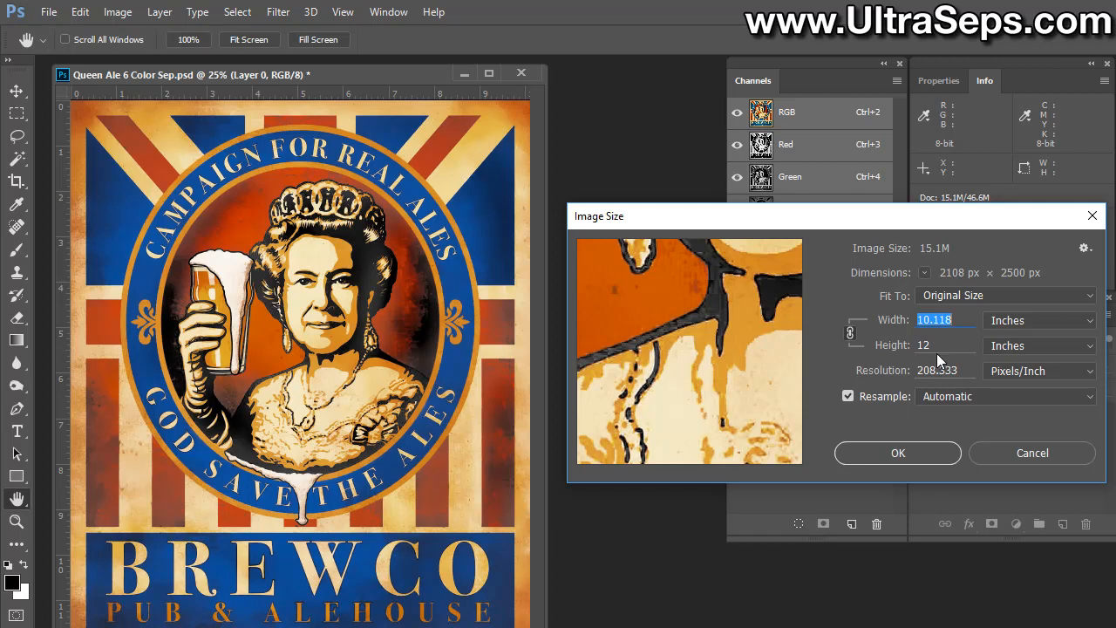
pyautogui.moveTo(959, 426)
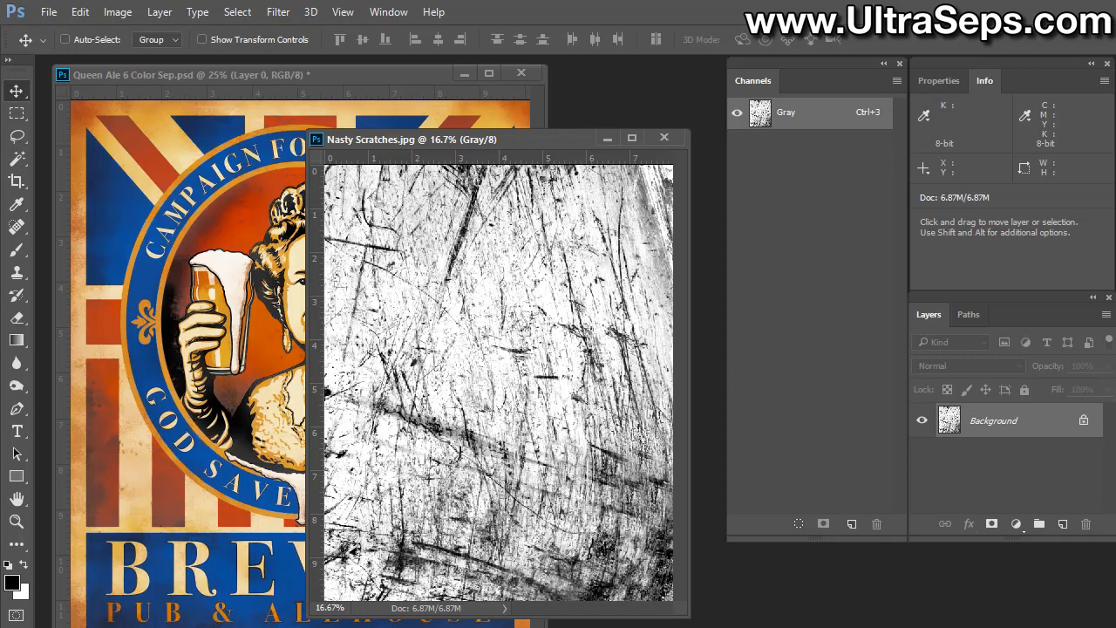
# Resample the Nasty Scratches texture to 215 pixels per inch
pyautogui.moveTo(410, 140); pyautogui.dragTo(415, 142)
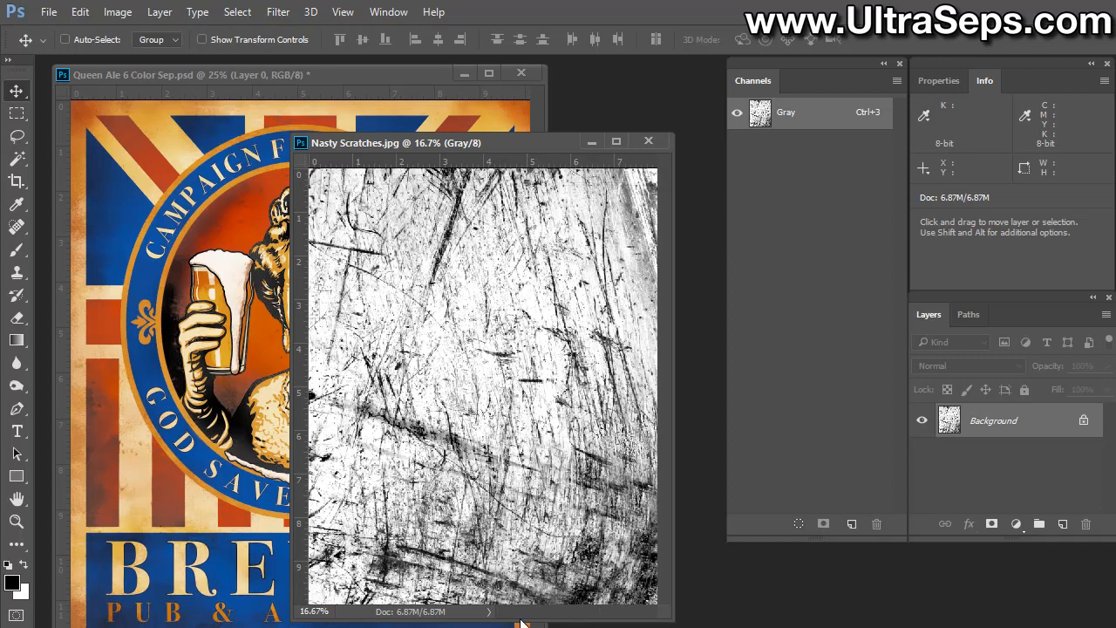
pyautogui.moveTo(488, 385)
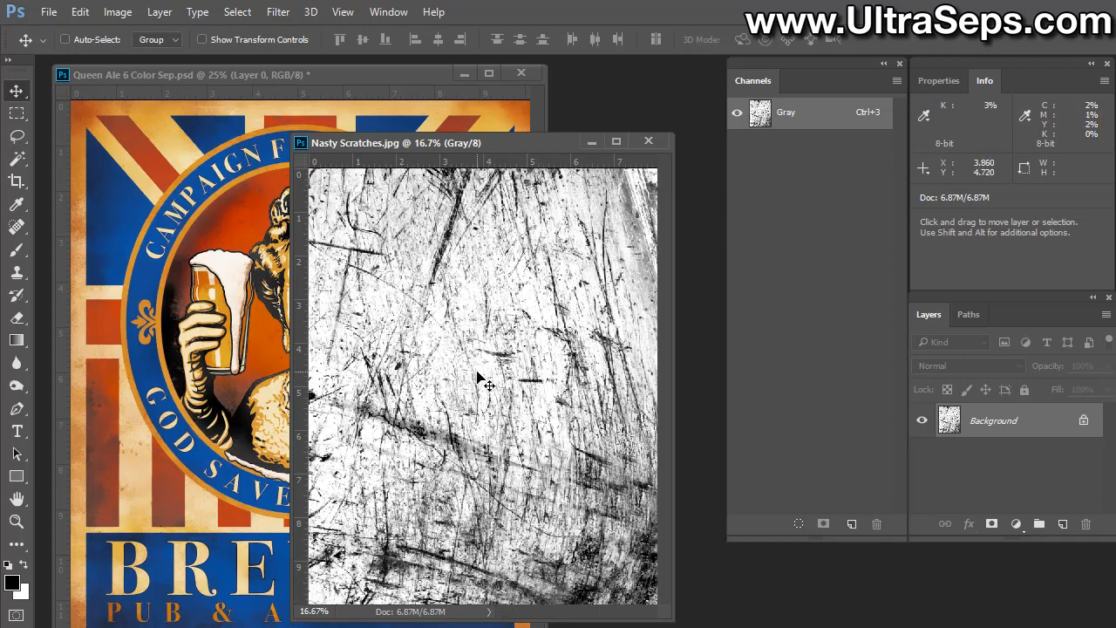
pyautogui.moveTo(165, 355)
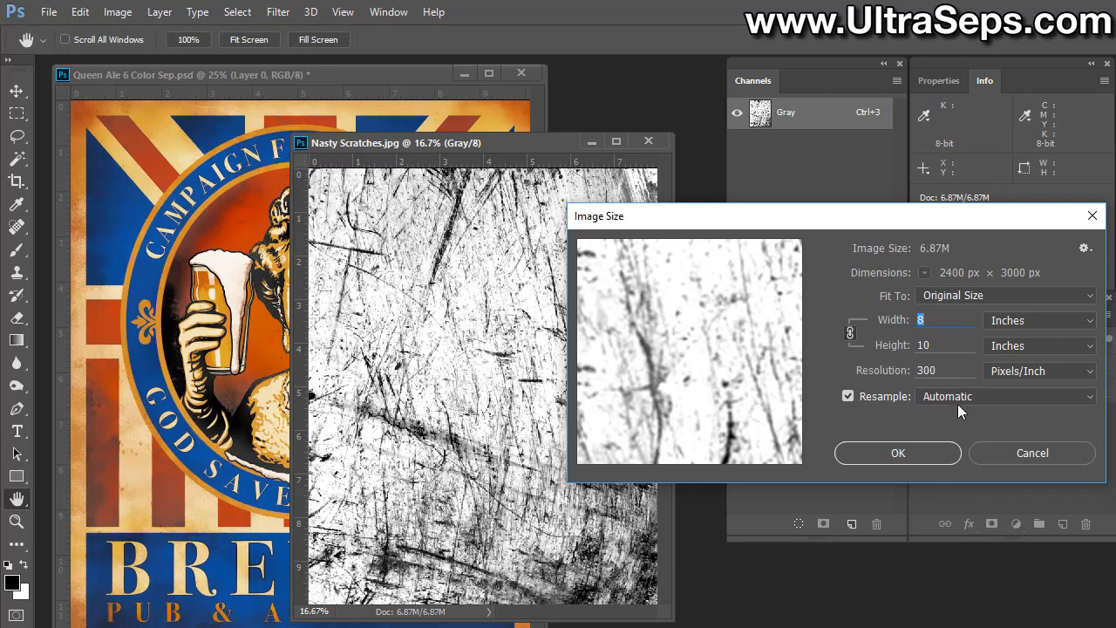
pyautogui.moveTo(949, 363)
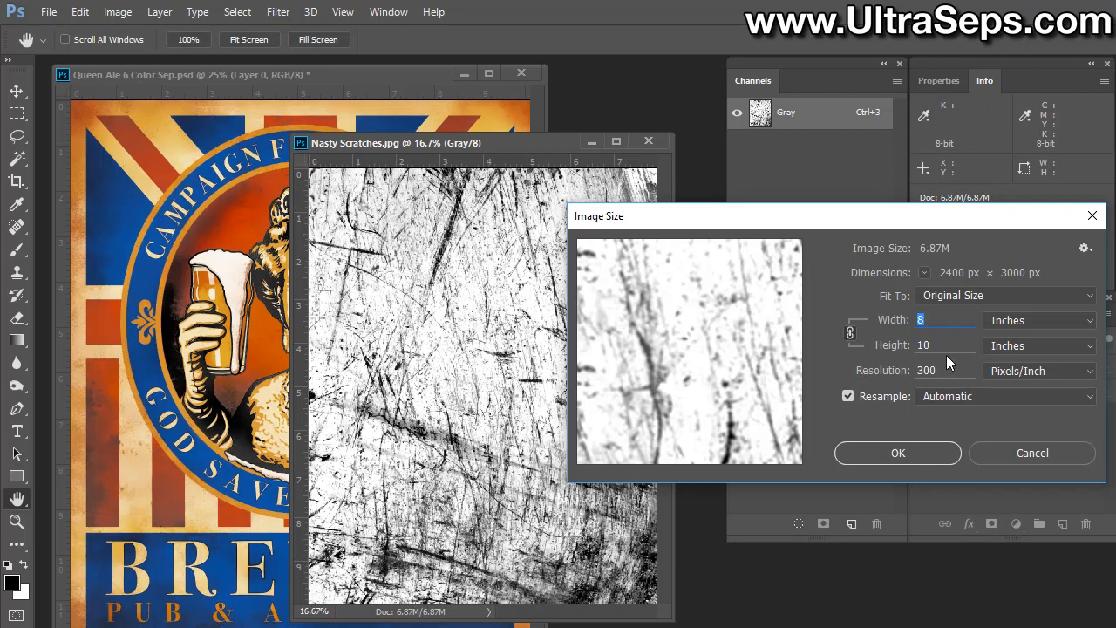
pyautogui.click(927, 370)
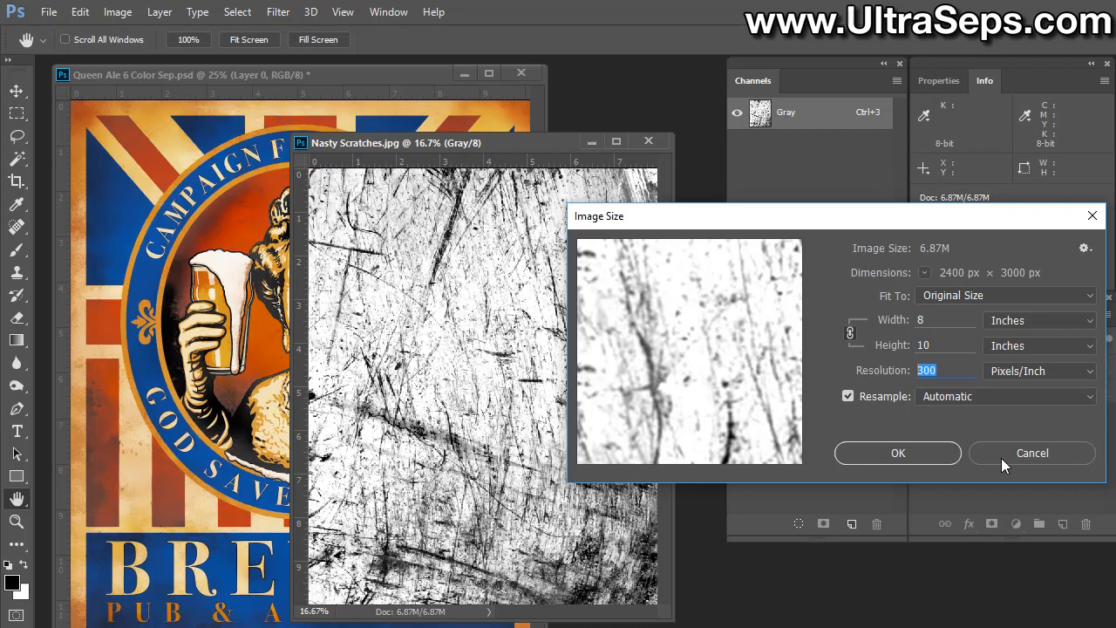
pyautogui.write('215')
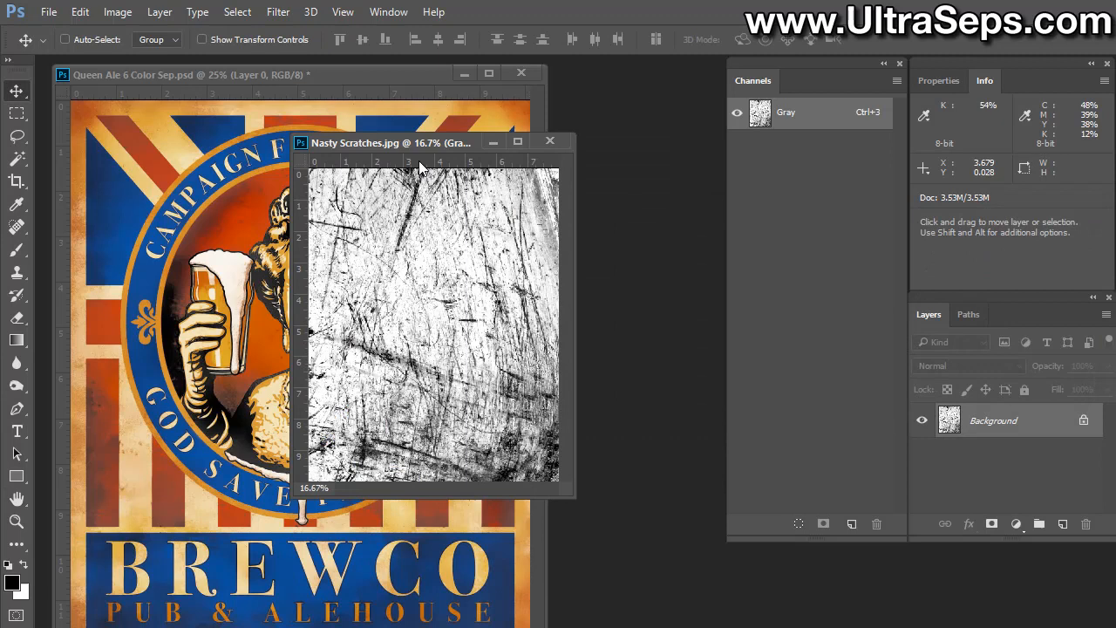
# Drag the scratches texture into the Queen Ale poster and hide Layer 0
pyautogui.moveTo(393, 142); pyautogui.dragTo(650, 475)
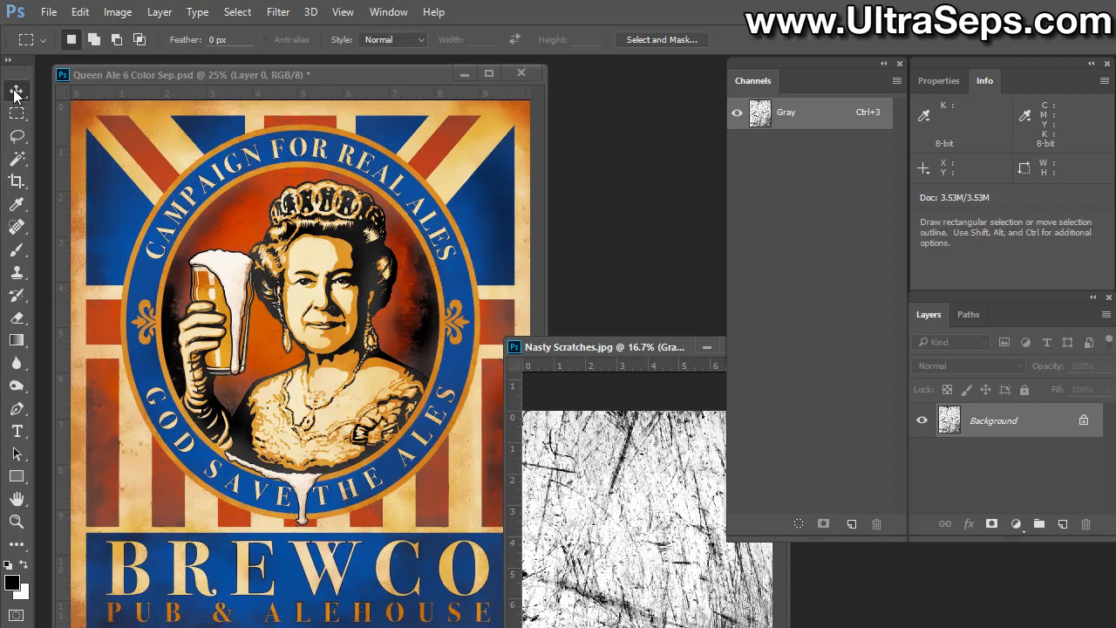
pyautogui.click(16, 91)
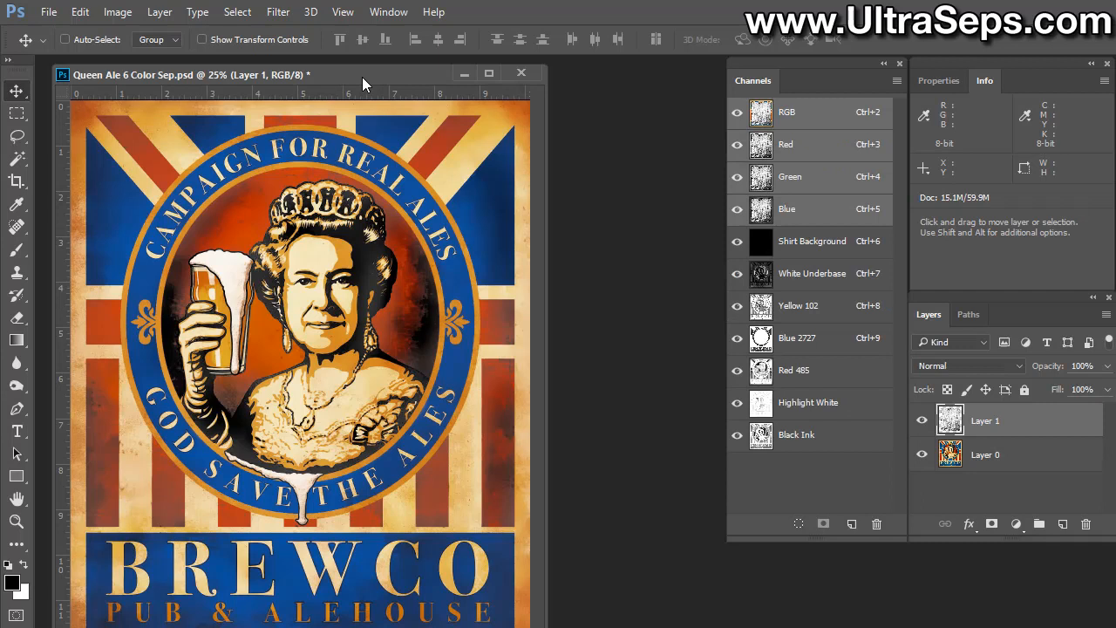
pyautogui.moveTo(1035, 440)
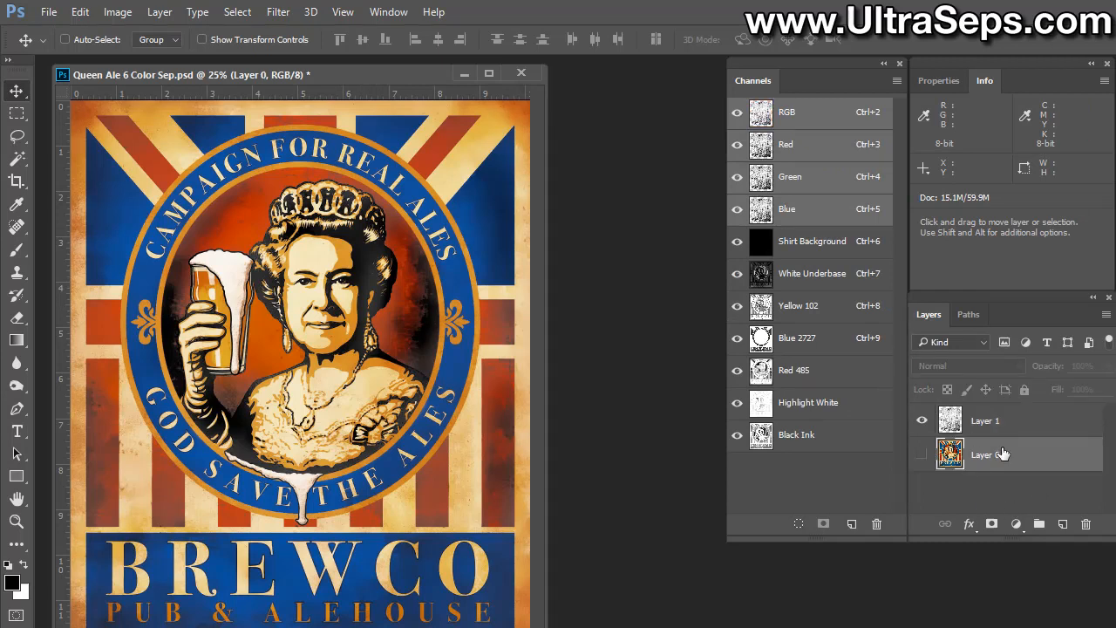
pyautogui.click(985, 421)
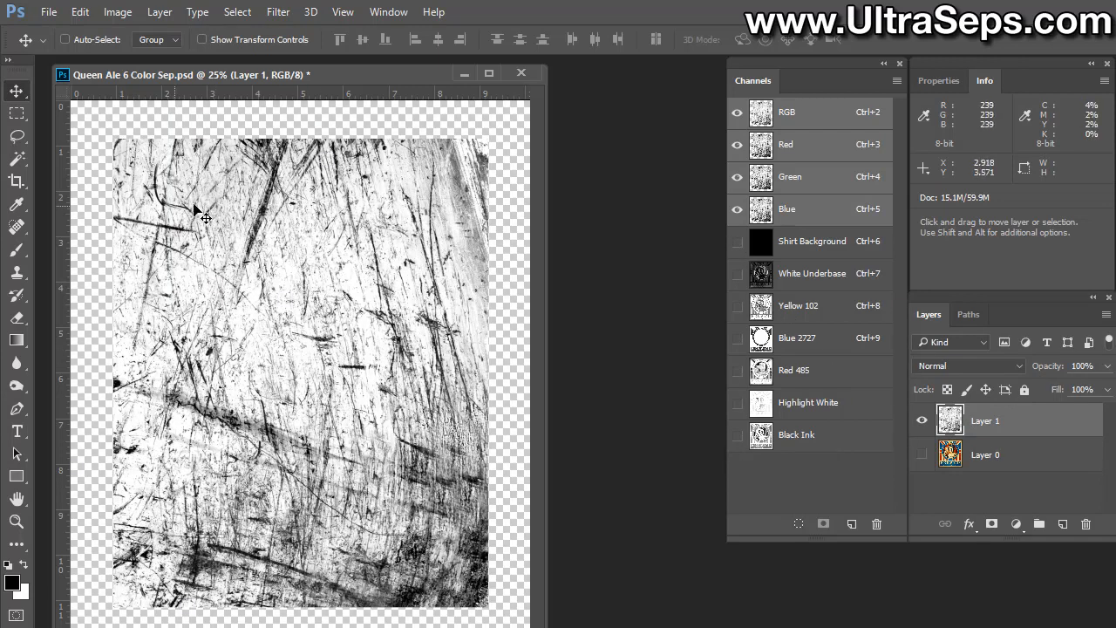
pyautogui.moveTo(343, 329)
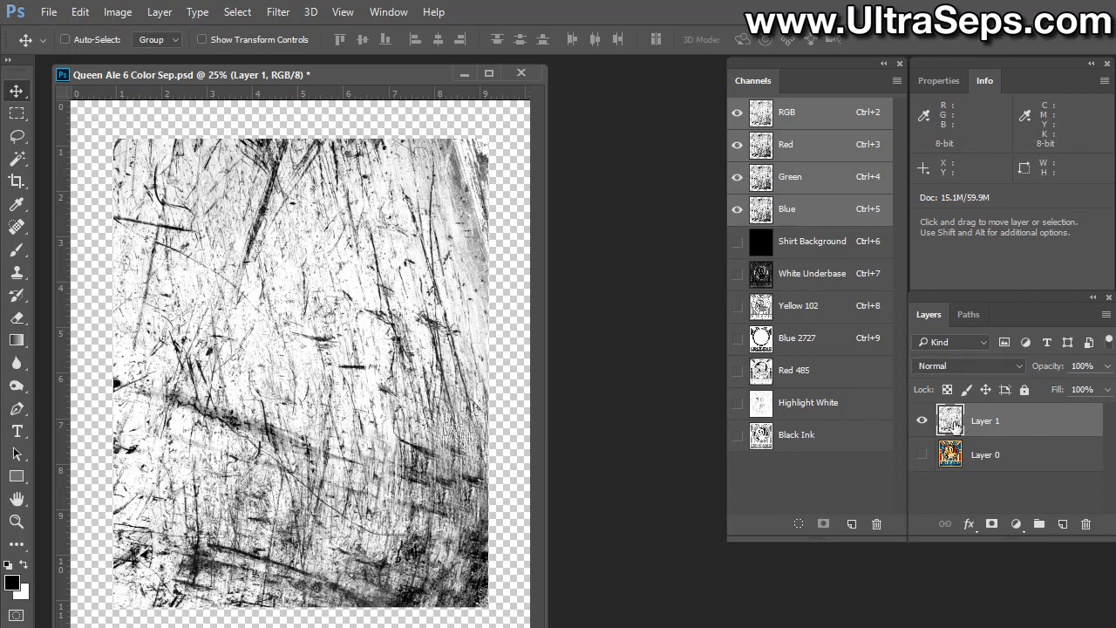
pyautogui.moveTo(1037, 431)
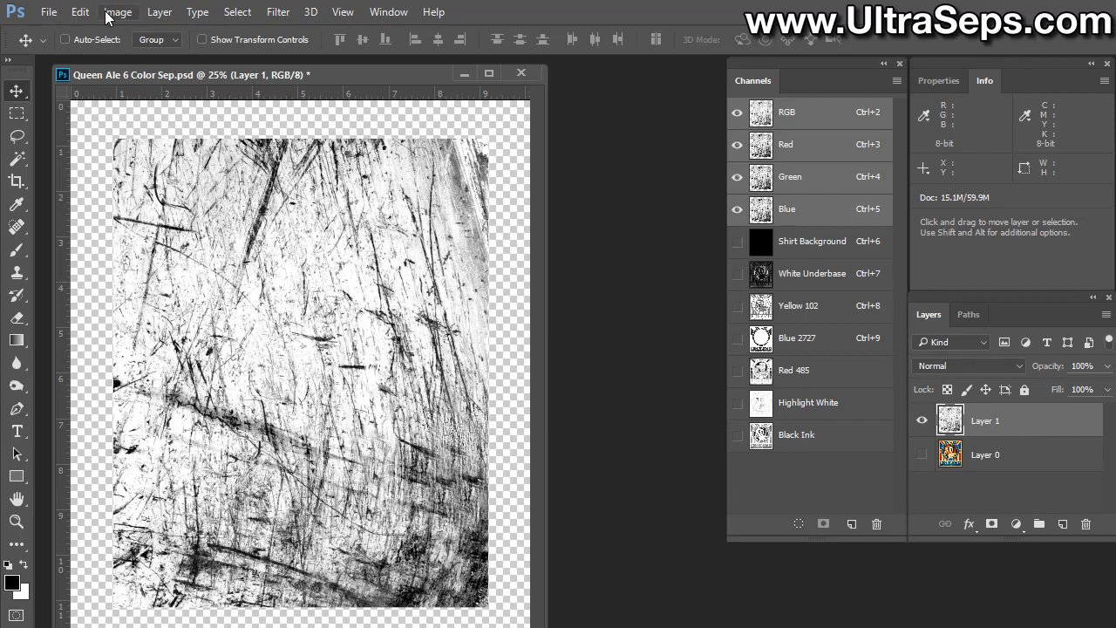
# Scale the scratches layer with Edit > Transform > Scale until it fills the canvas
pyautogui.click(117, 11)
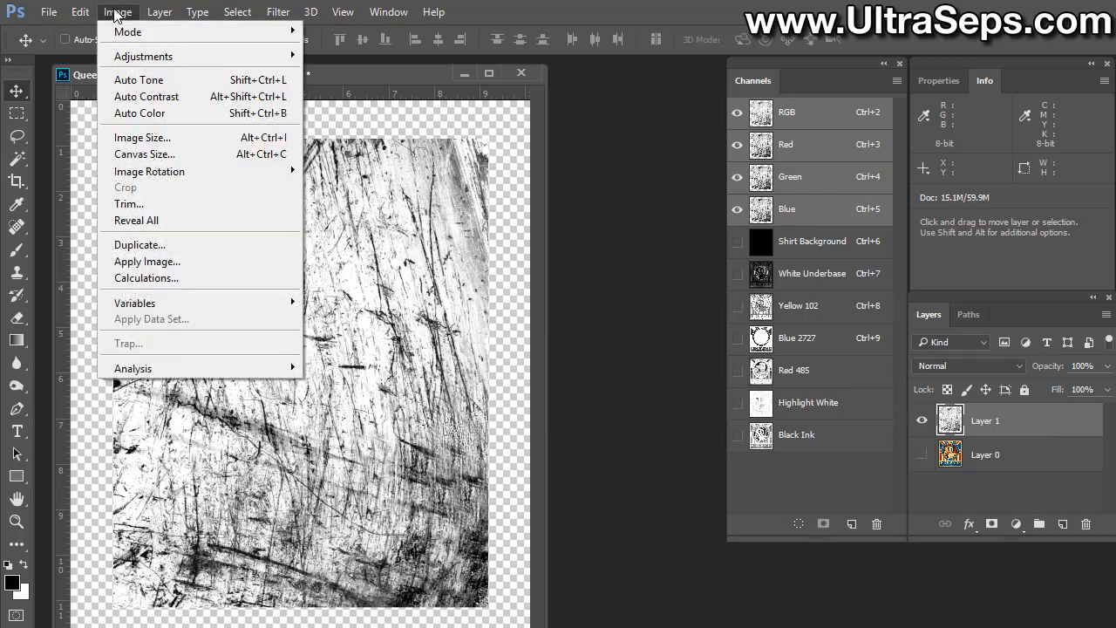
pyautogui.click(79, 12)
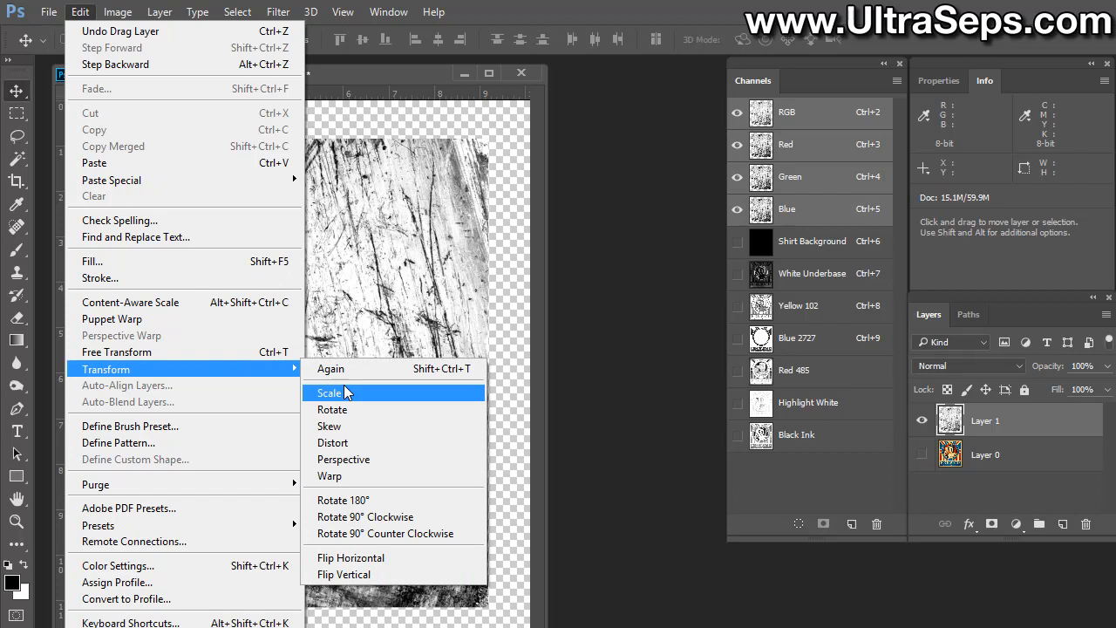
pyautogui.click(329, 392)
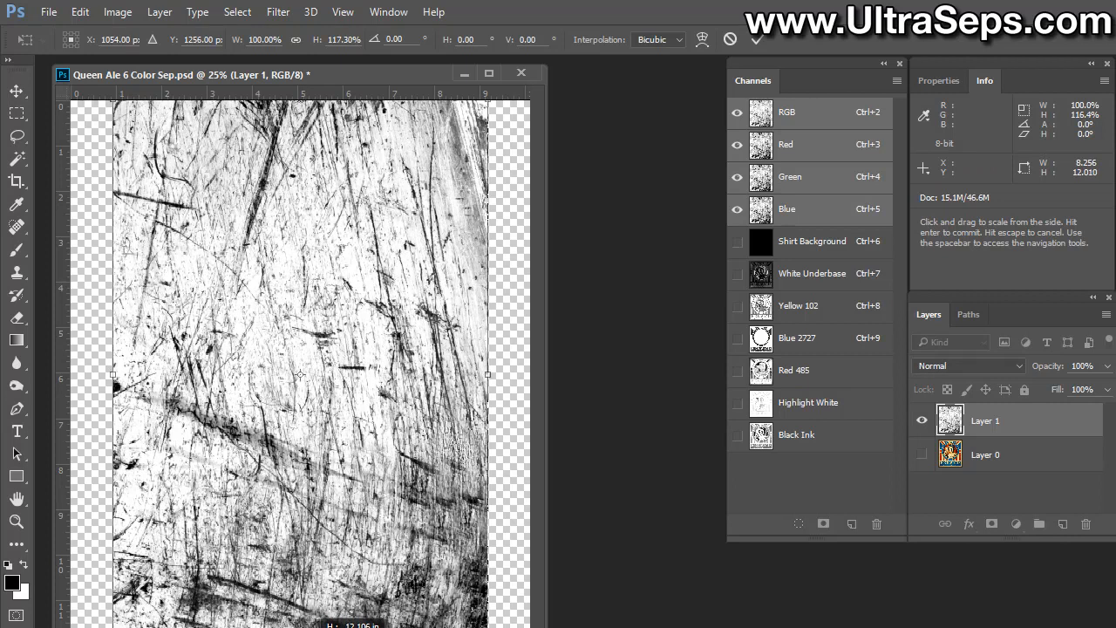
pyautogui.moveTo(487, 375); pyautogui.dragTo(522, 375)
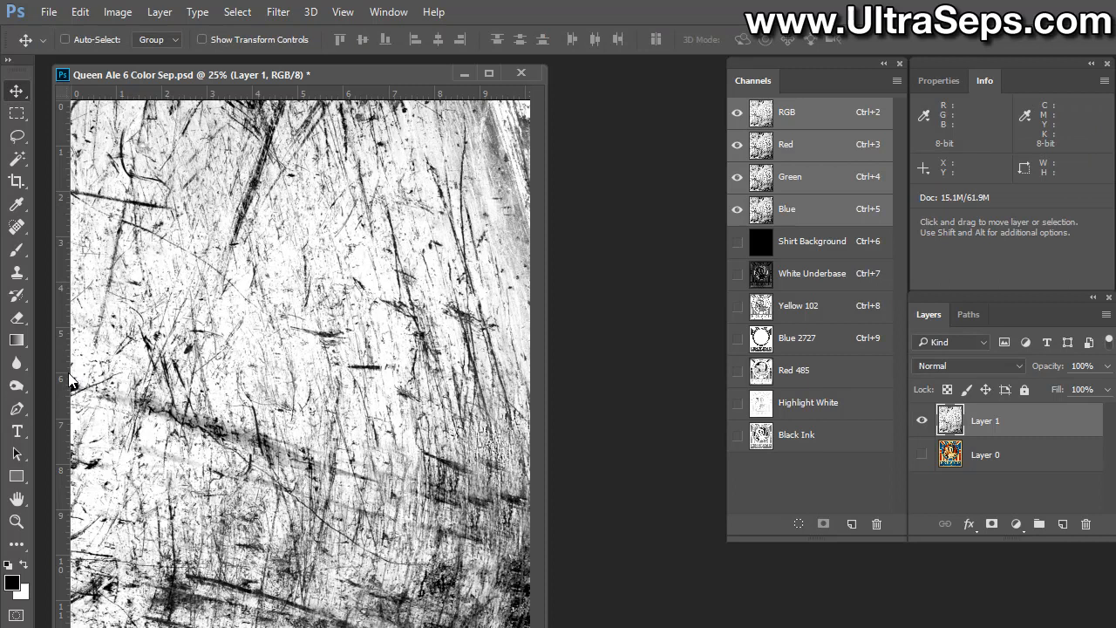
pyautogui.moveTo(811, 245)
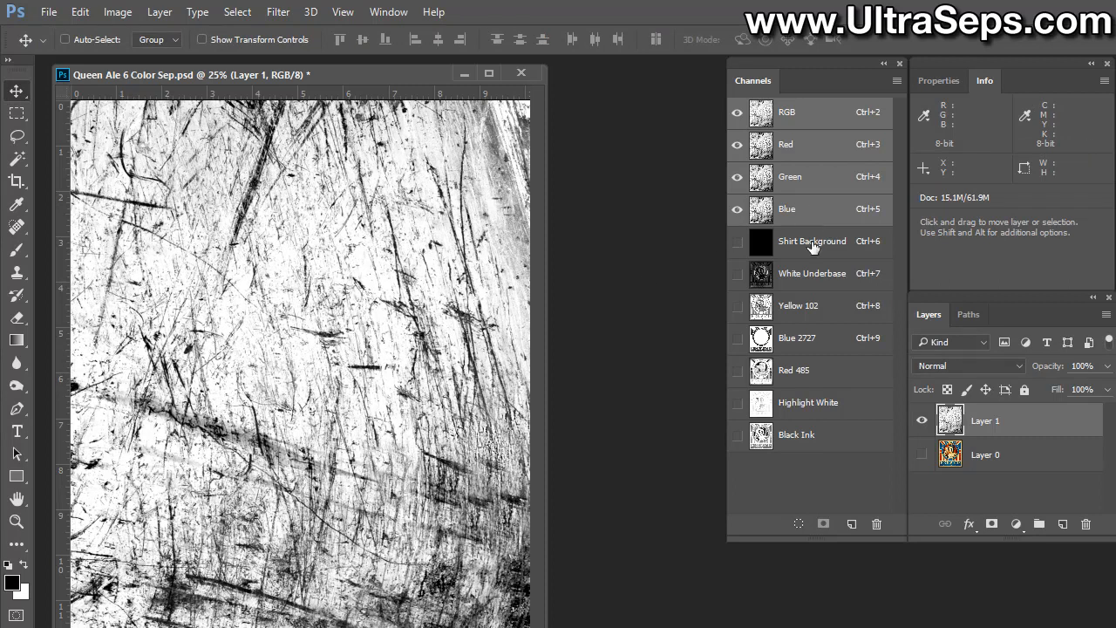
# Copy the texture's Red channel, delete the texture layer, and compare Red copy with Yellow 102
pyautogui.click(786, 144)
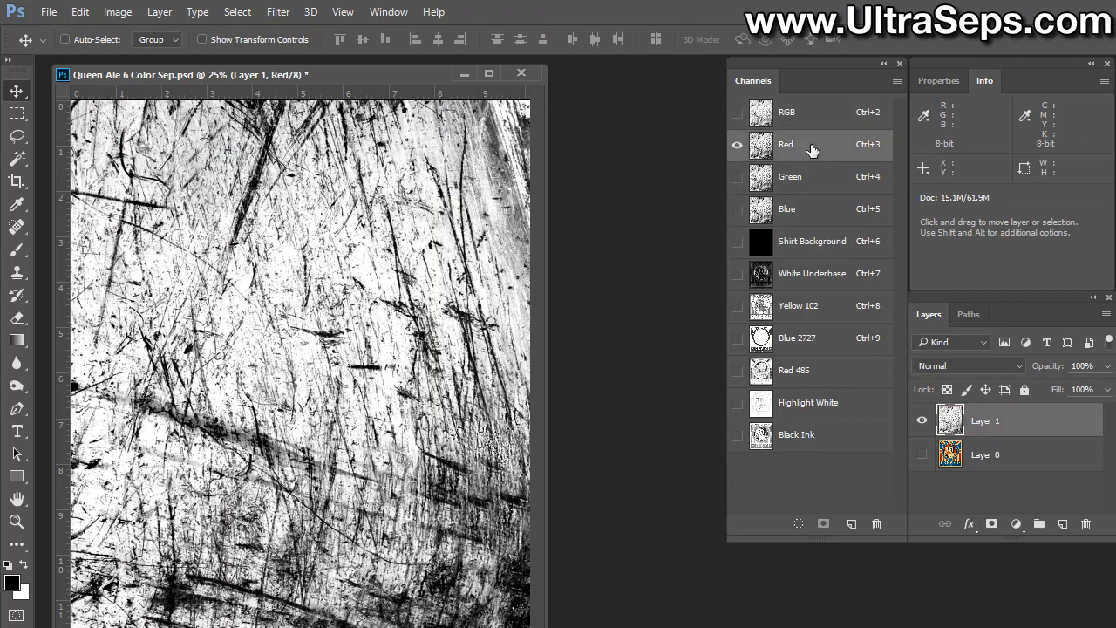
pyautogui.moveTo(813, 146)
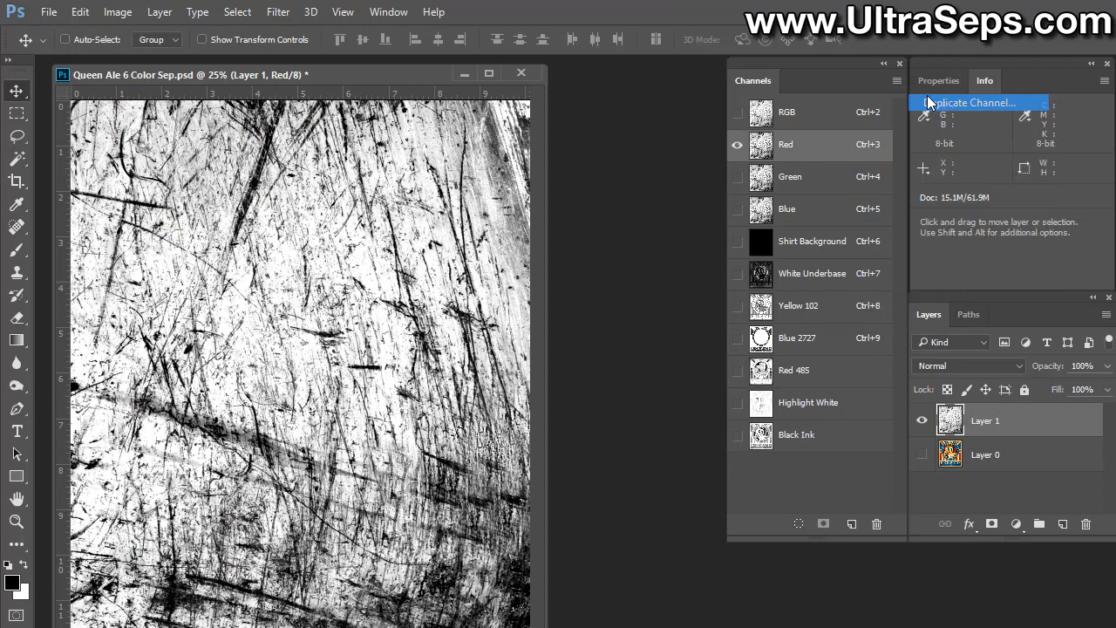
pyautogui.click(973, 102)
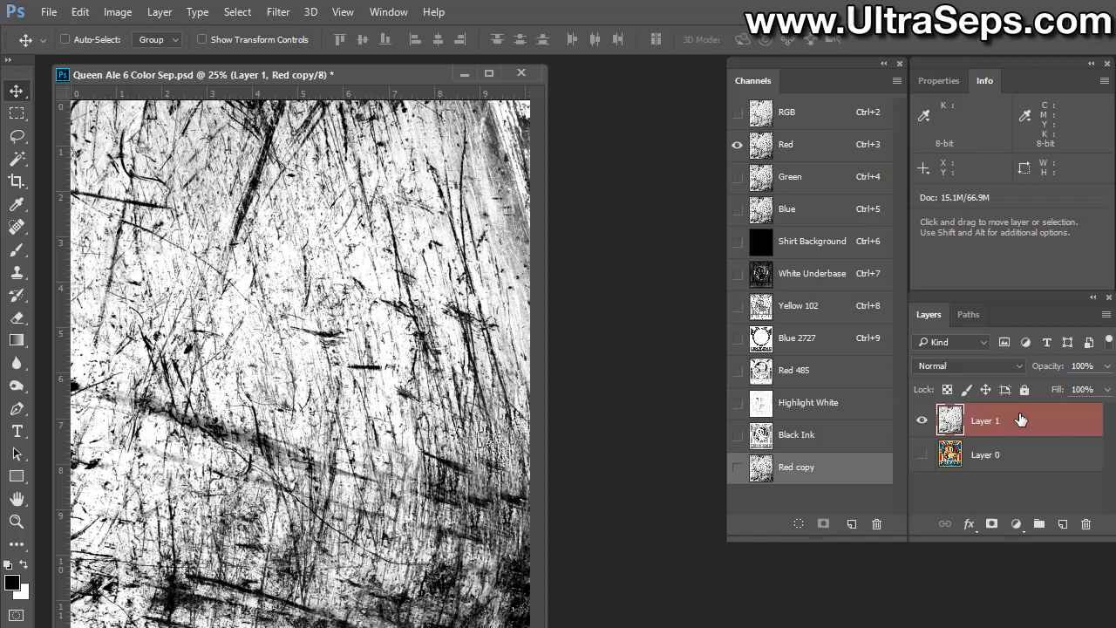
pyautogui.moveTo(1055, 419)
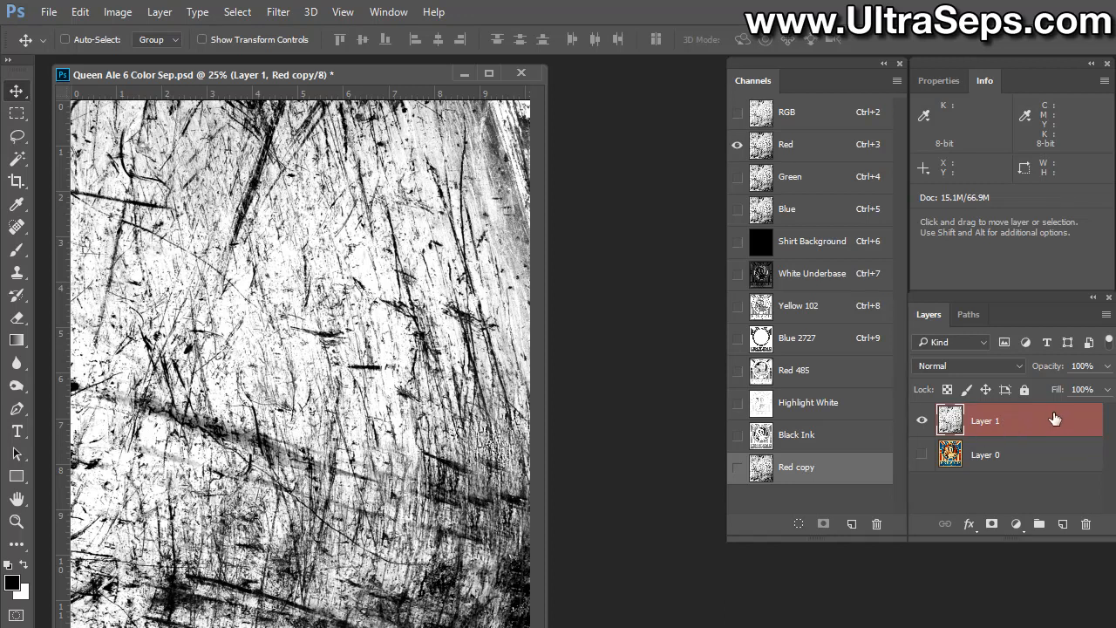
pyautogui.moveTo(985, 421); pyautogui.dragTo(986, 513)
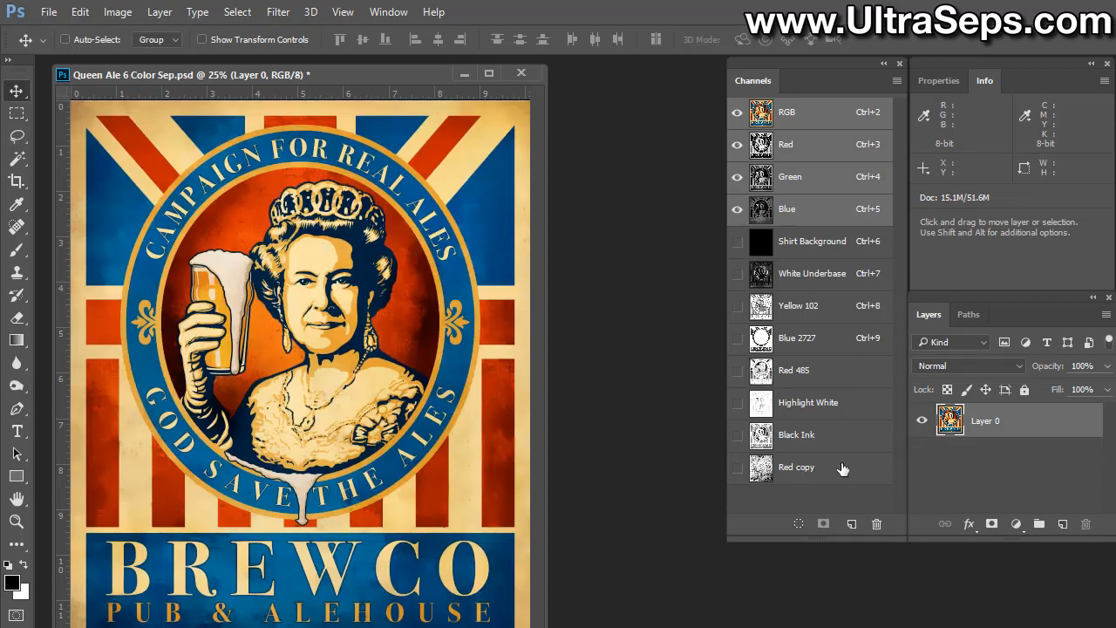
pyautogui.click(796, 467)
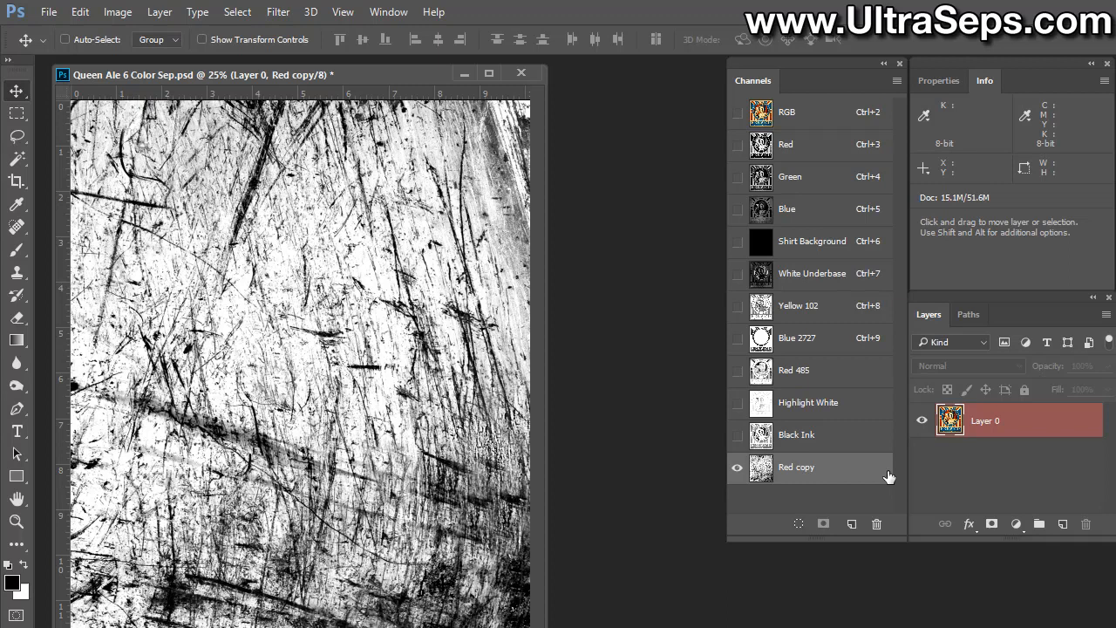
pyautogui.click(811, 273)
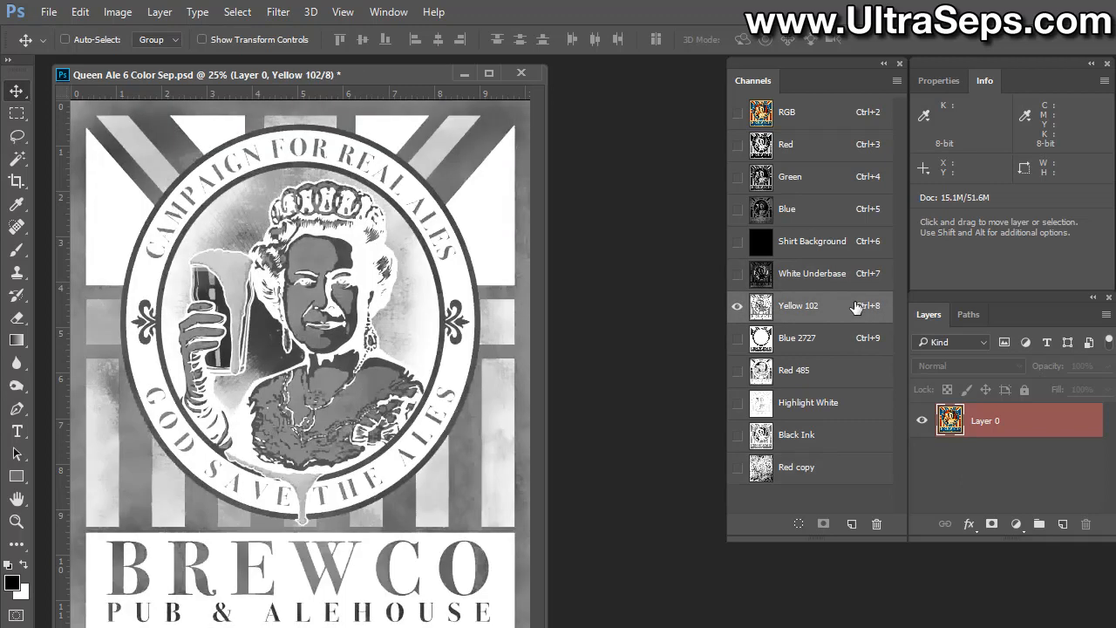
pyautogui.moveTo(837, 479)
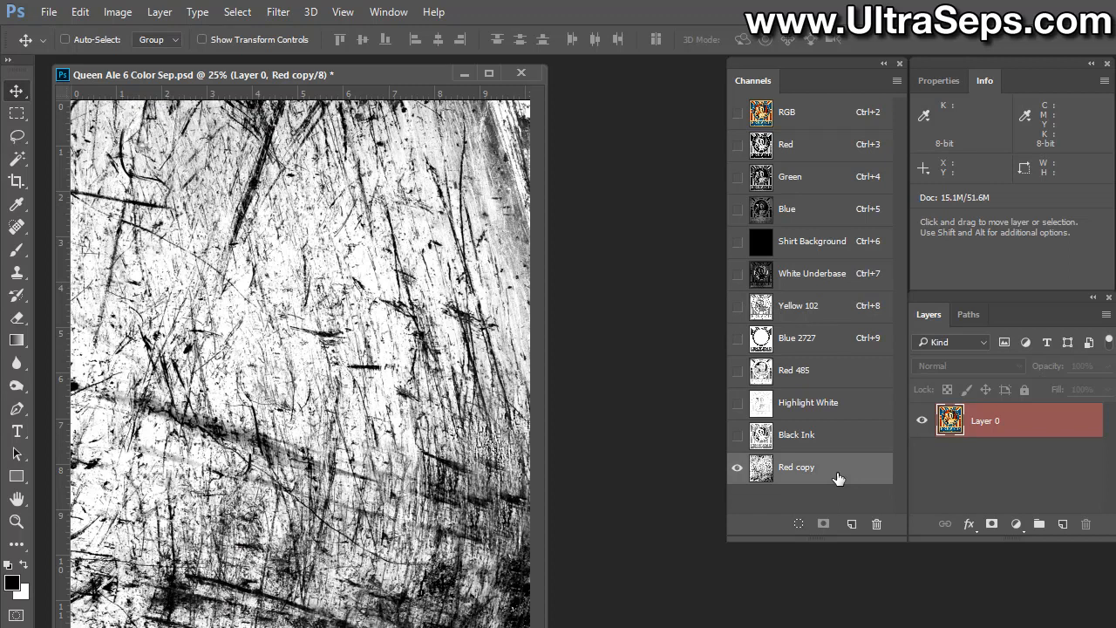
pyautogui.moveTo(835, 473)
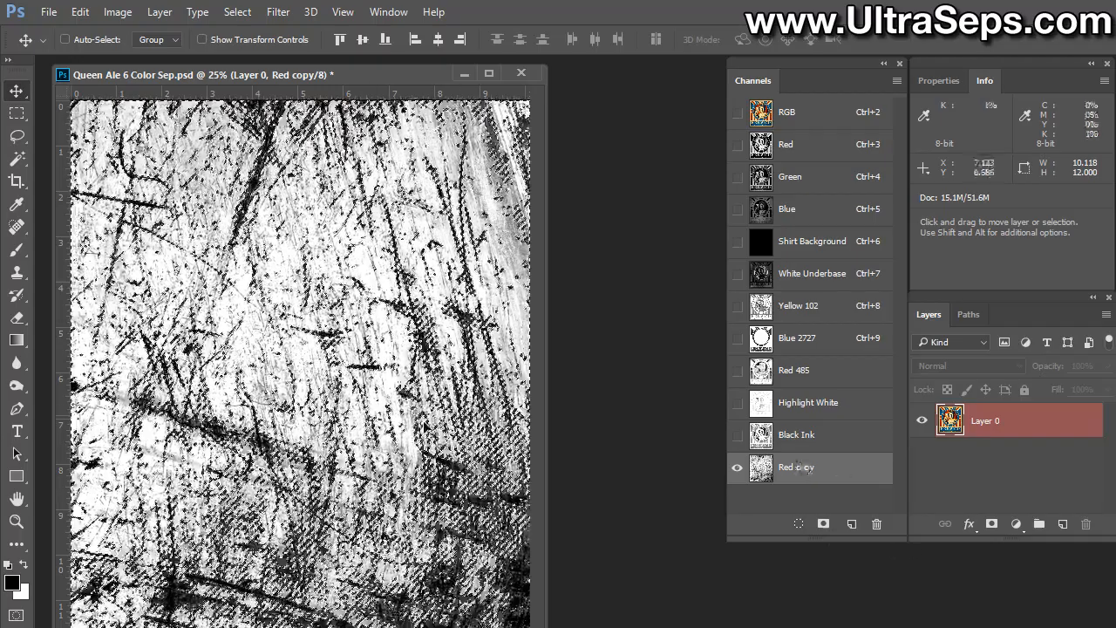
# Clear the scratch selection from the five spot plates, including Black Ink
pyautogui.click(236, 11)
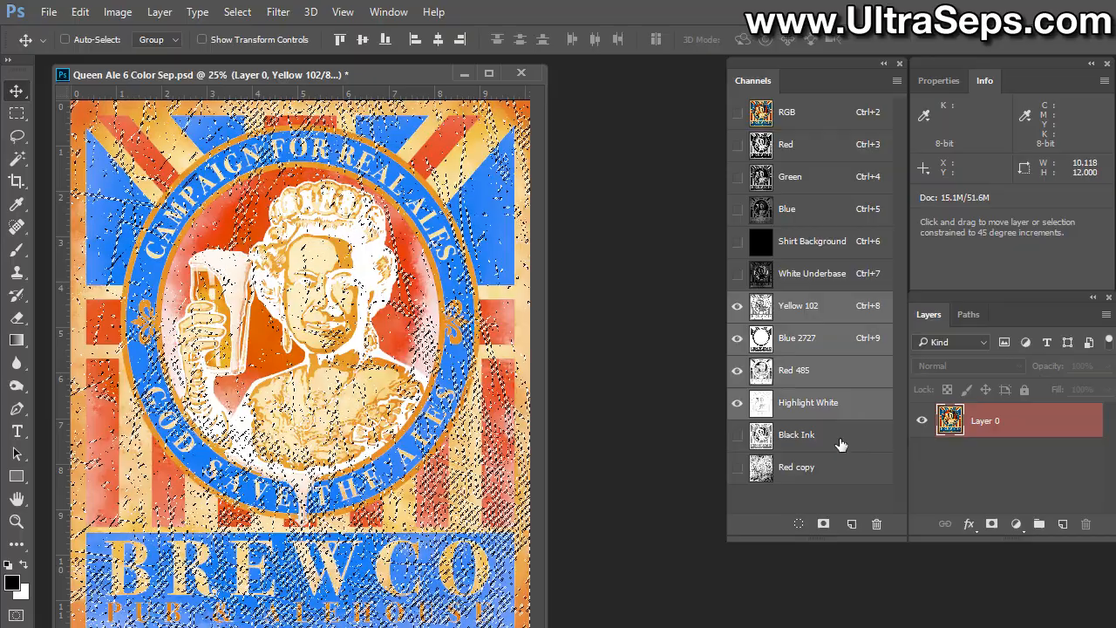
pyautogui.click(737, 435)
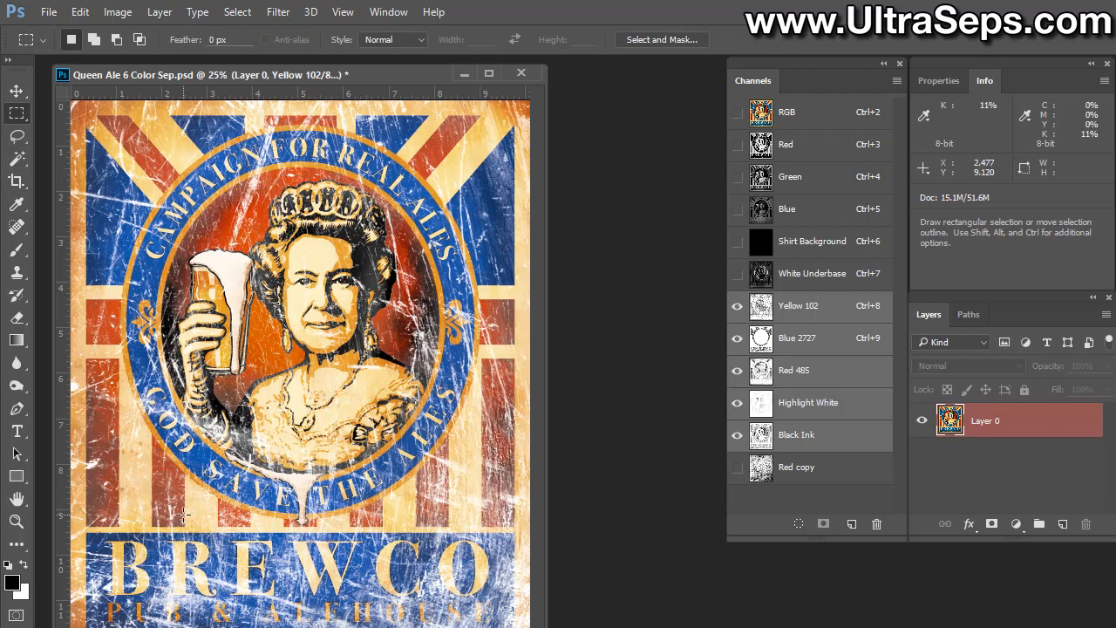
pyautogui.moveTo(454, 547)
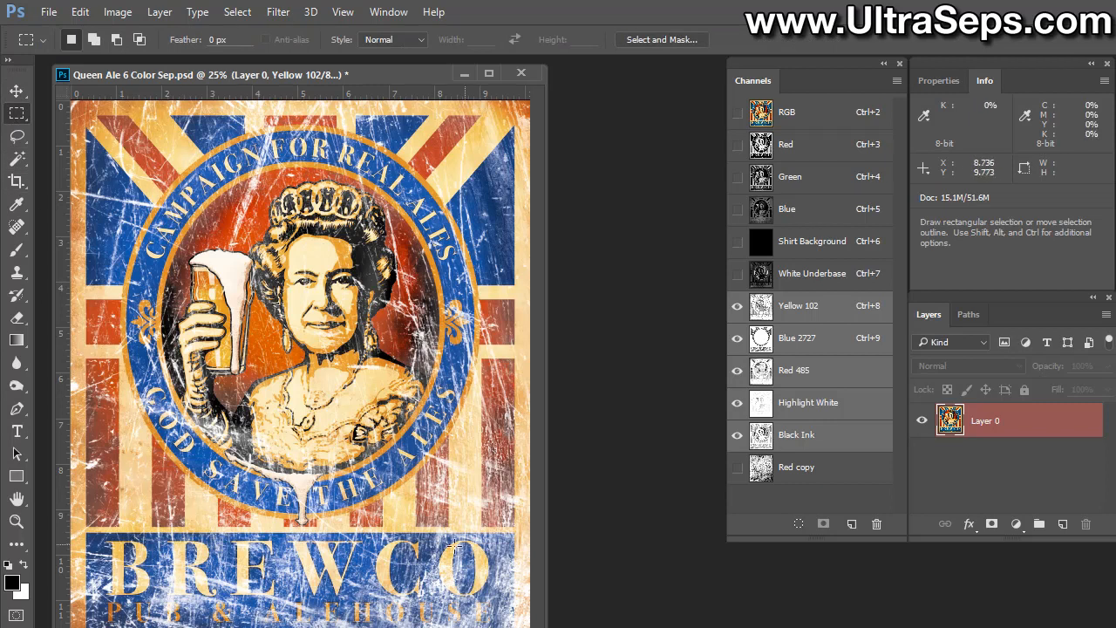
pyautogui.moveTo(301, 578)
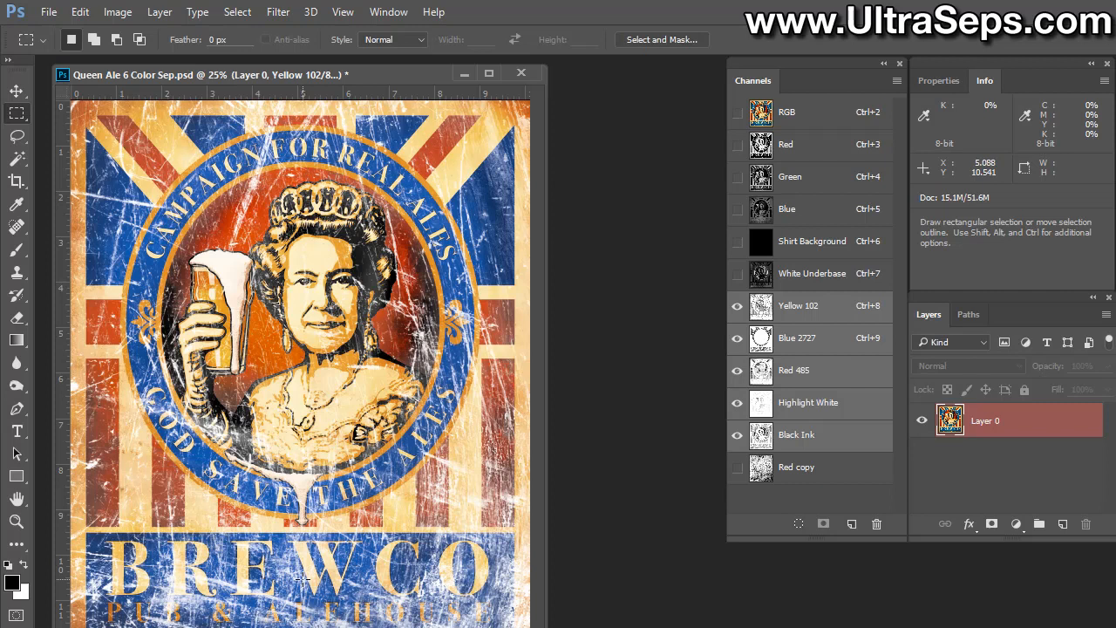
pyautogui.moveTo(349, 506)
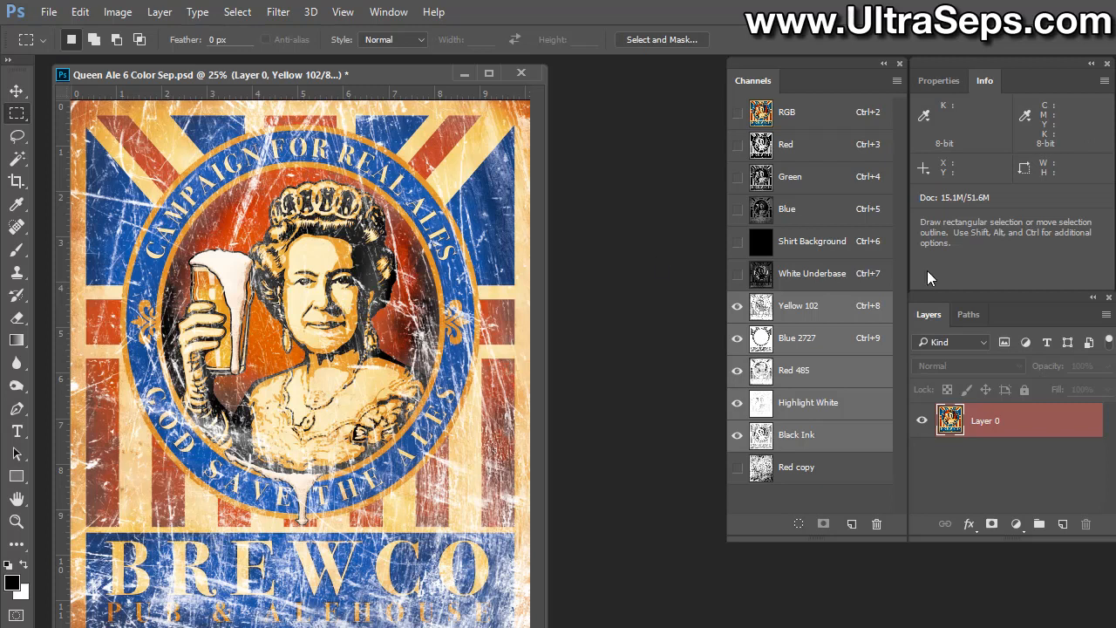
# Apply a Curves adjustment to Red copy, raising the midtone point
pyautogui.click(796, 466)
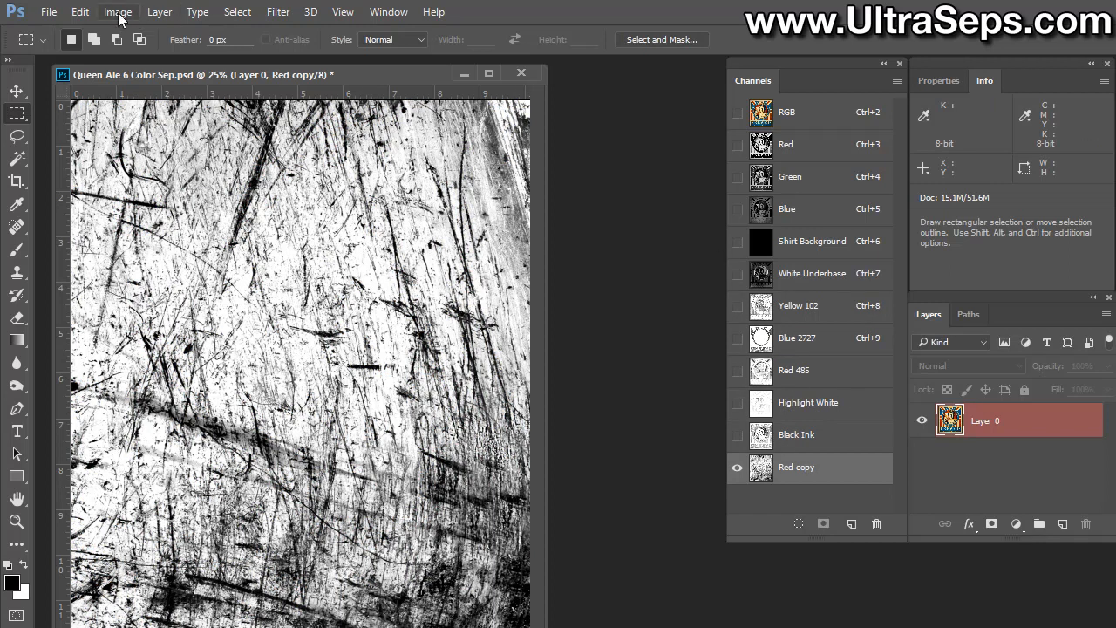
pyautogui.click(118, 11)
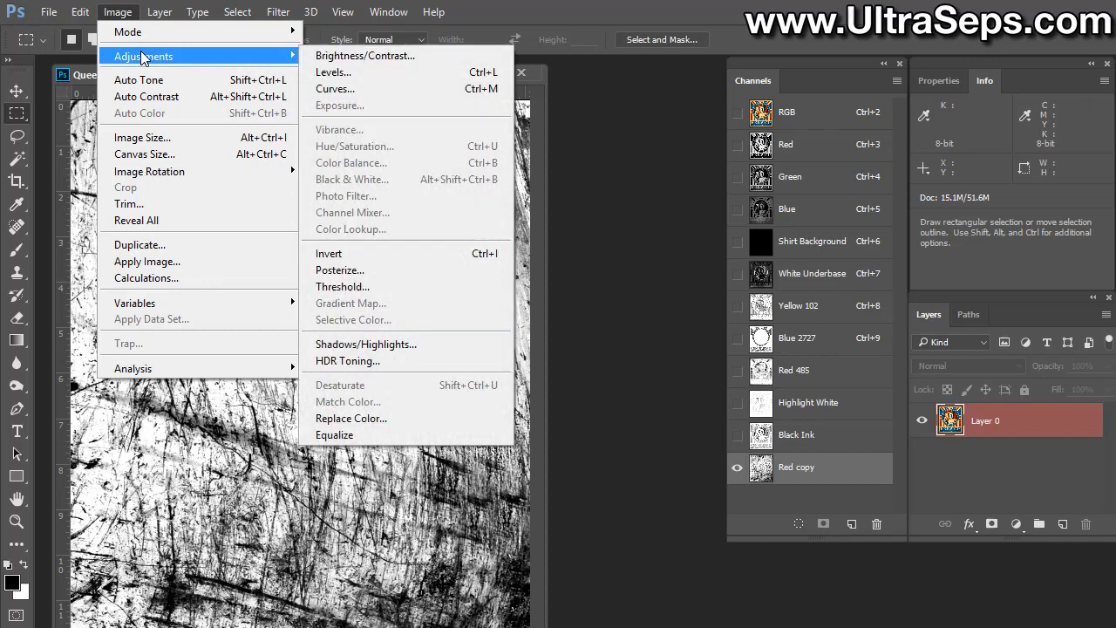
pyautogui.click(335, 88)
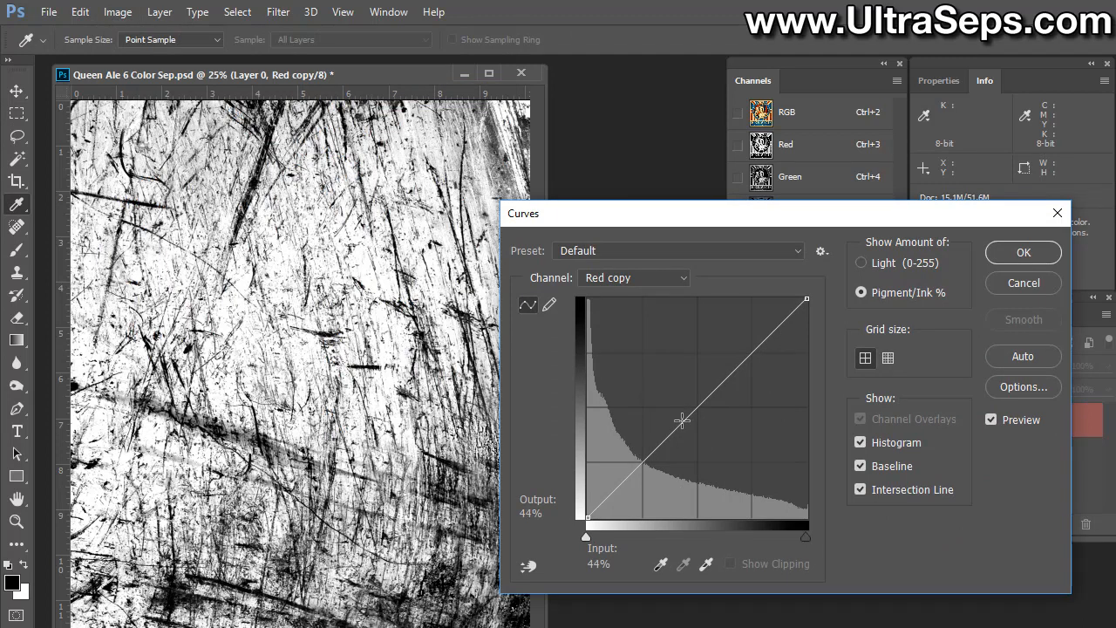
pyautogui.moveTo(680, 421); pyautogui.dragTo(701, 393)
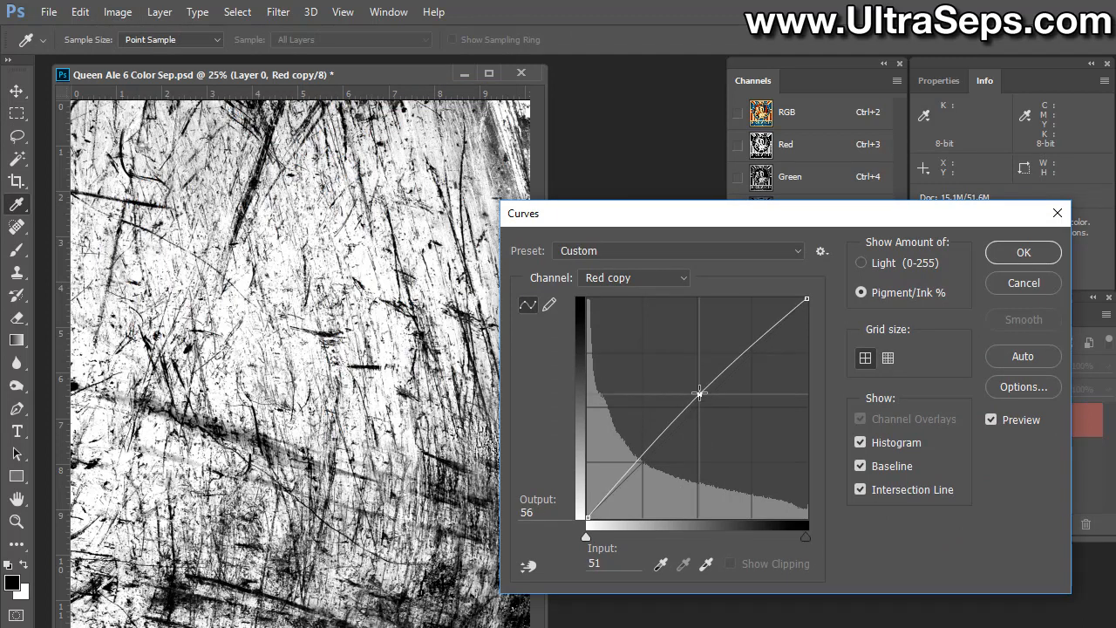
pyautogui.moveTo(700, 393); pyautogui.dragTo(700, 368)
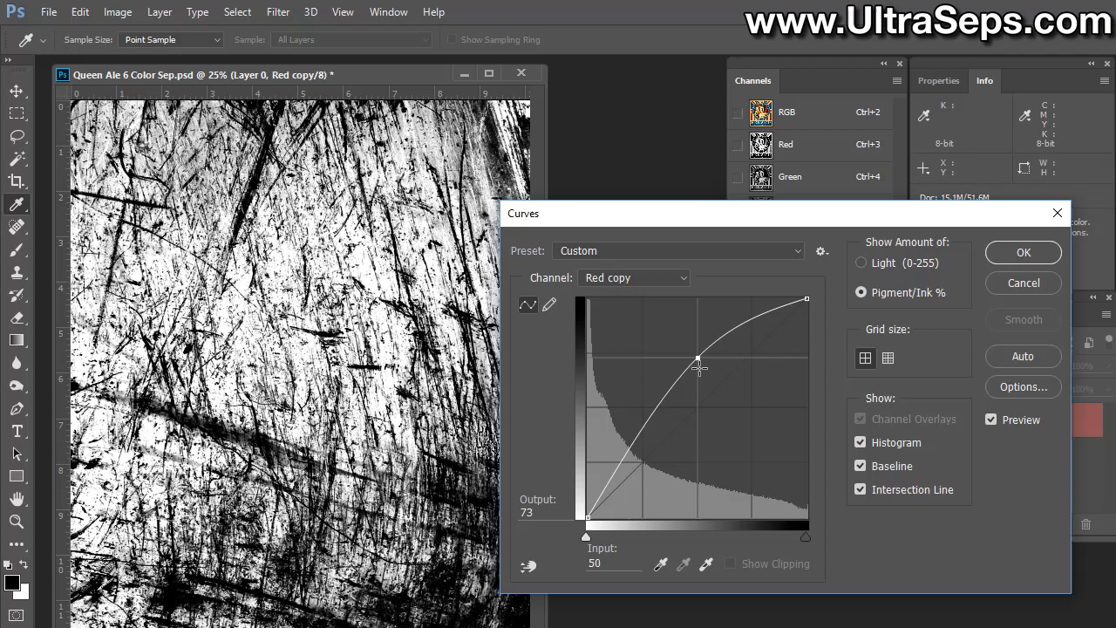
pyautogui.moveTo(698, 366); pyautogui.dragTo(698, 357)
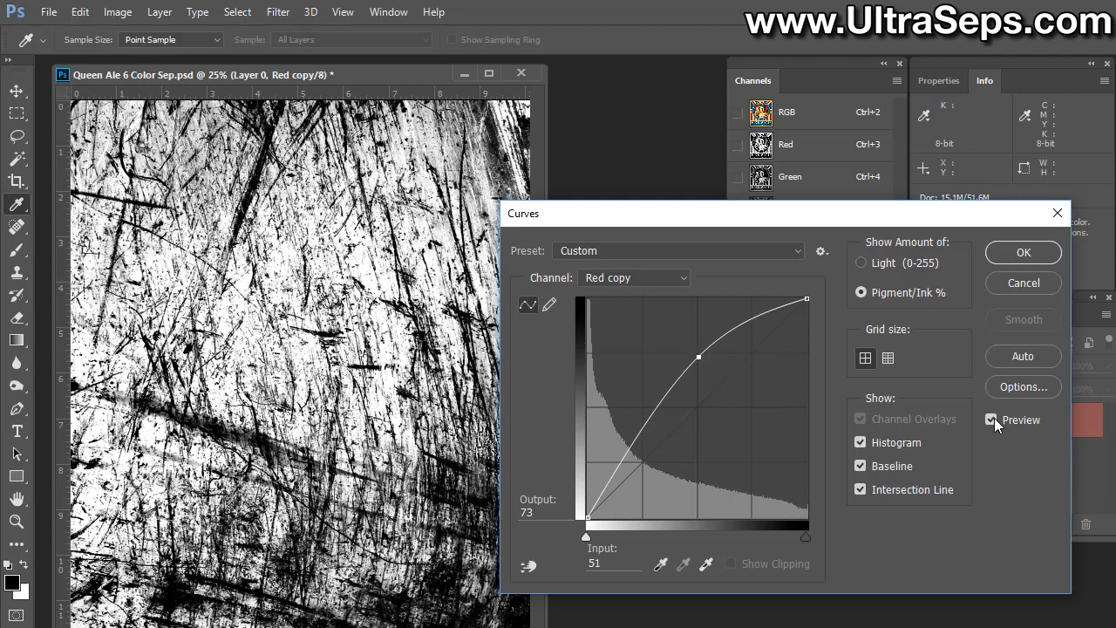
pyautogui.click(992, 420)
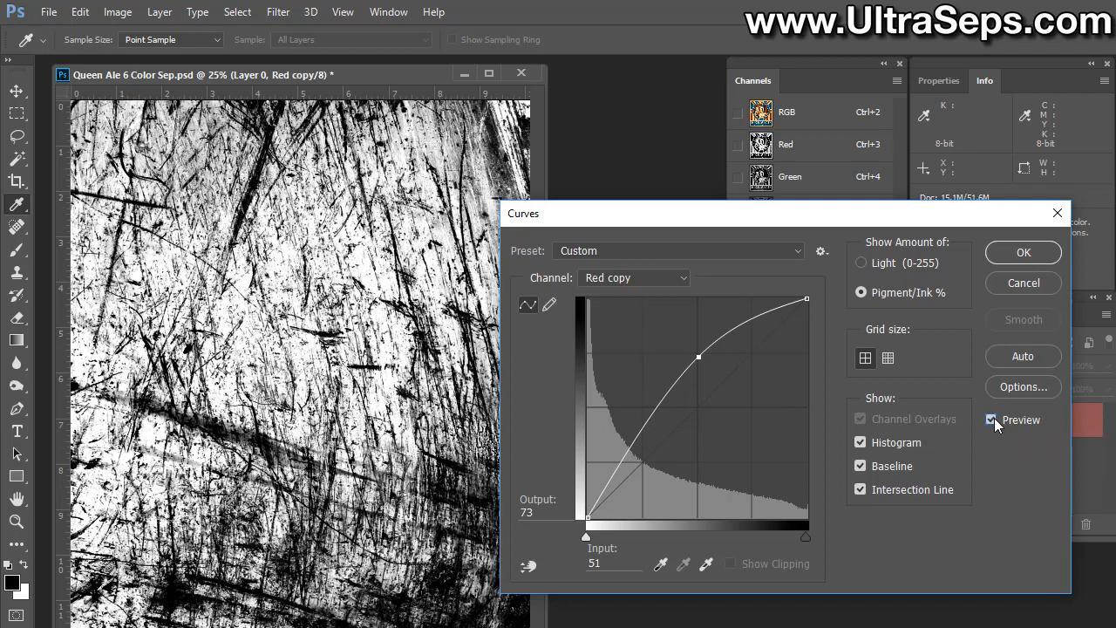
pyautogui.moveTo(714, 387)
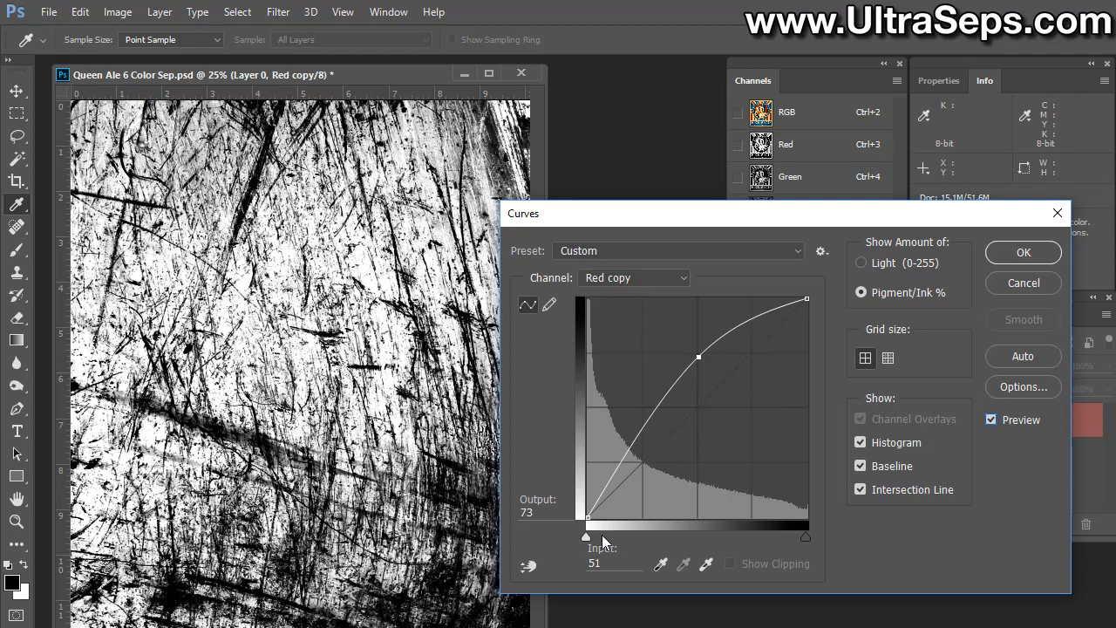
pyautogui.moveTo(820, 532)
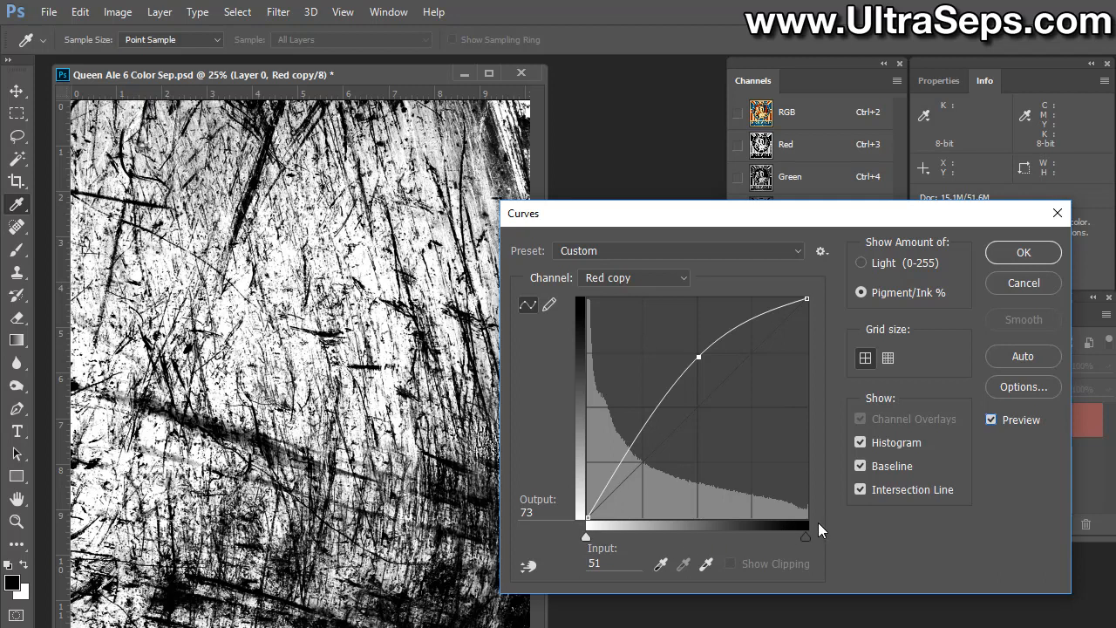
pyautogui.moveTo(703, 453)
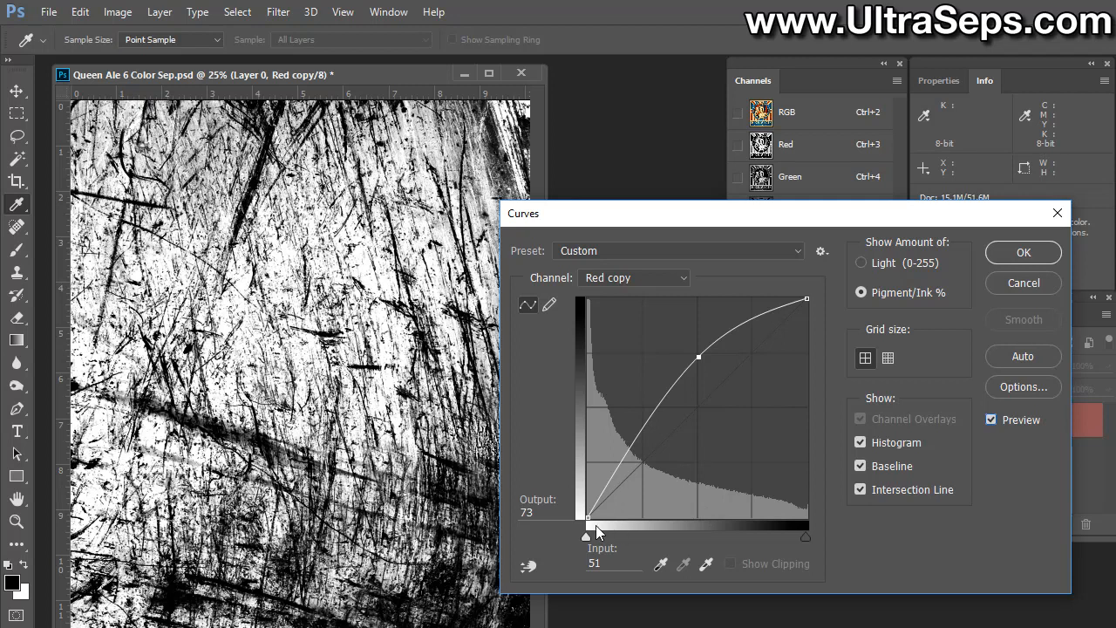
pyautogui.moveTo(1033, 375)
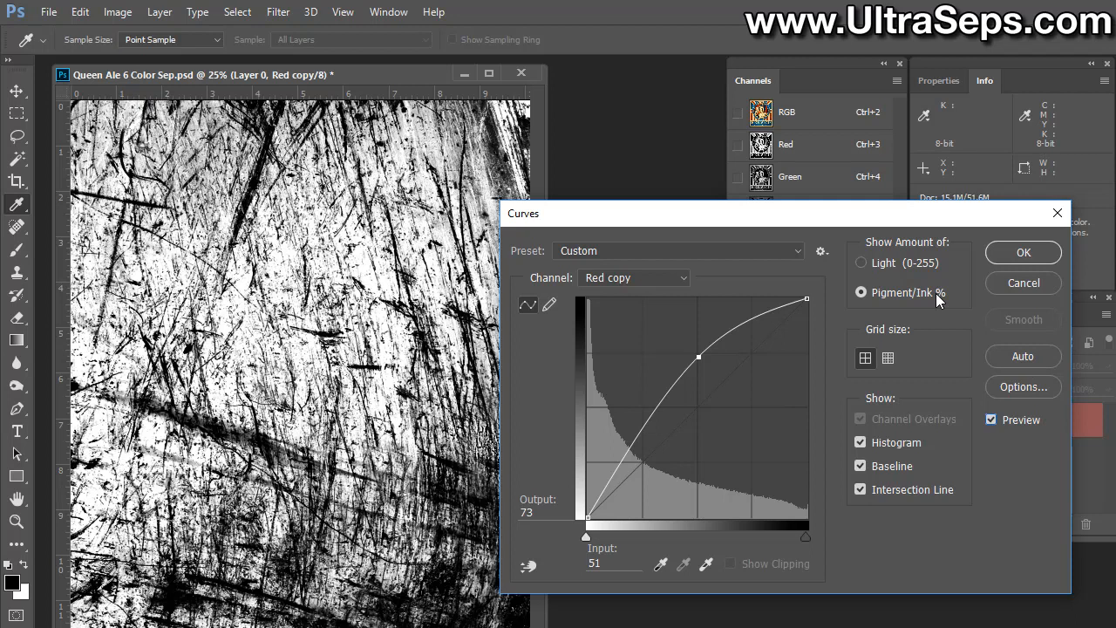
pyautogui.moveTo(959, 305)
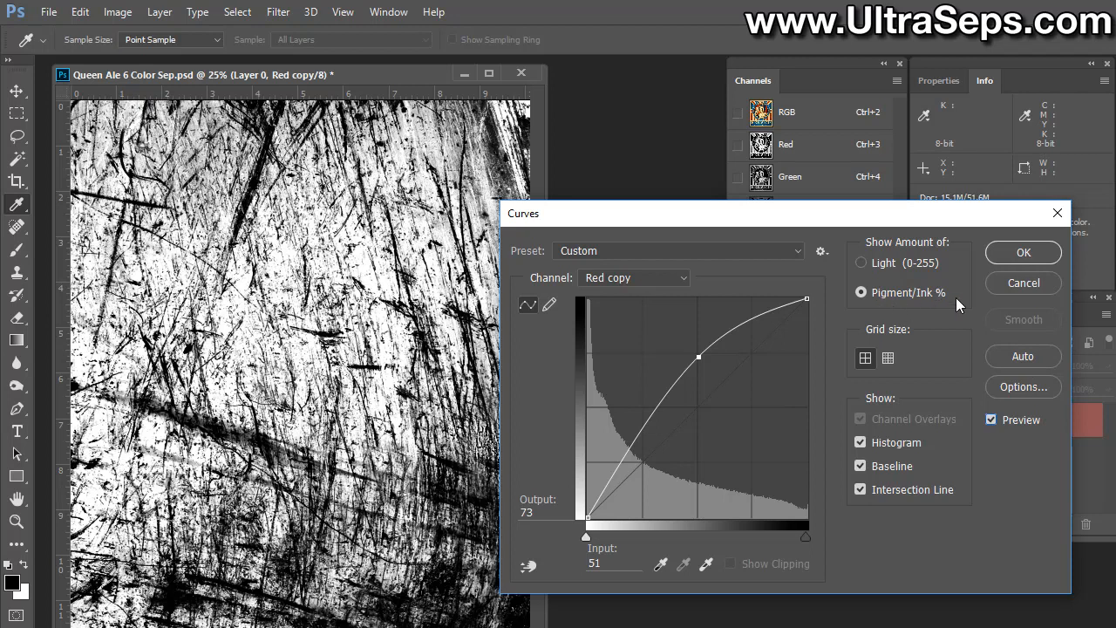
pyautogui.click(1022, 252)
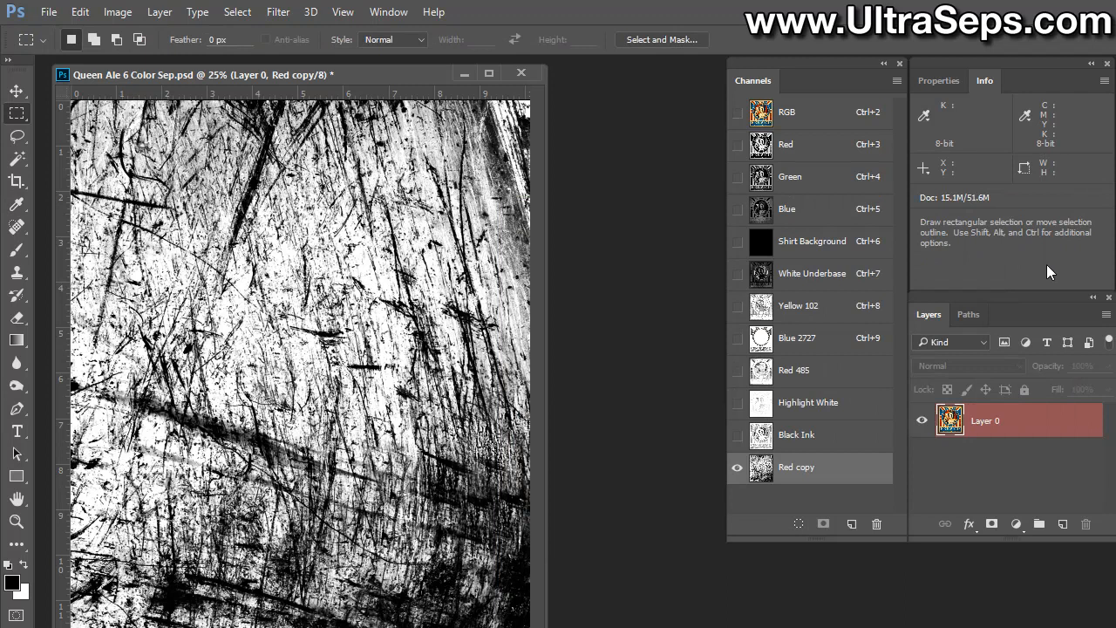
pyautogui.moveTo(864, 477)
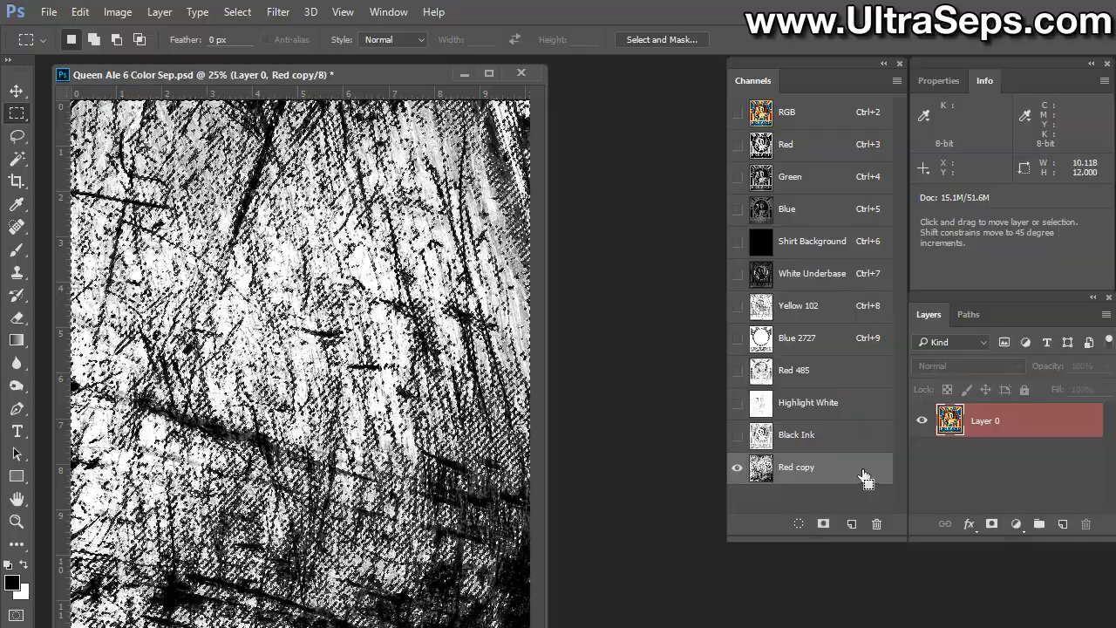
# Load the Red copy texture as a selection and invert it
pyautogui.click(795, 467)
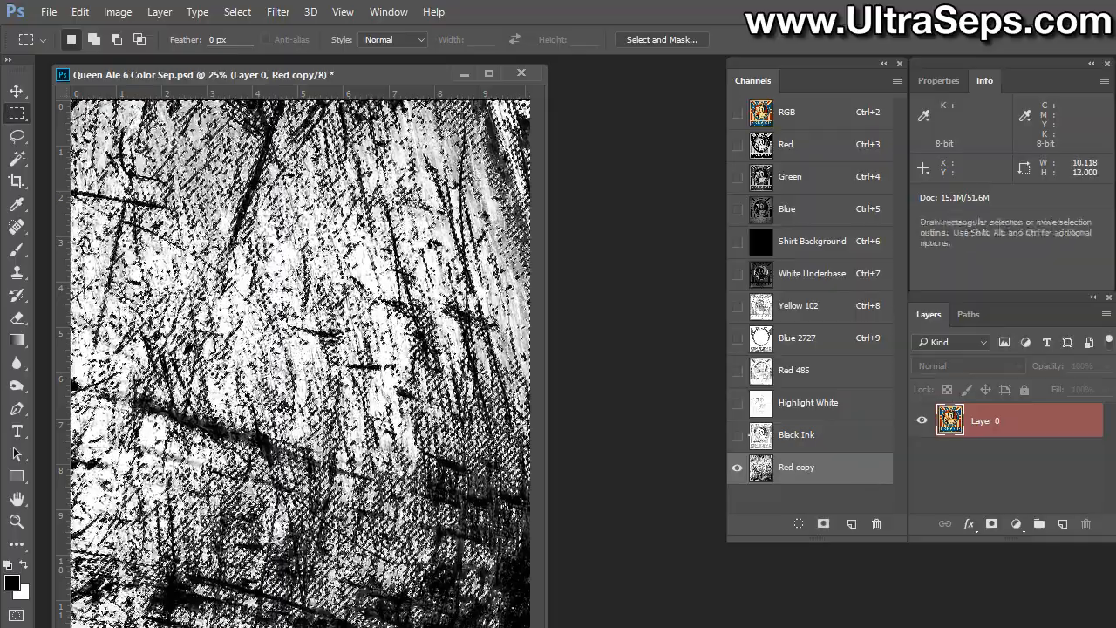
pyautogui.click(236, 11)
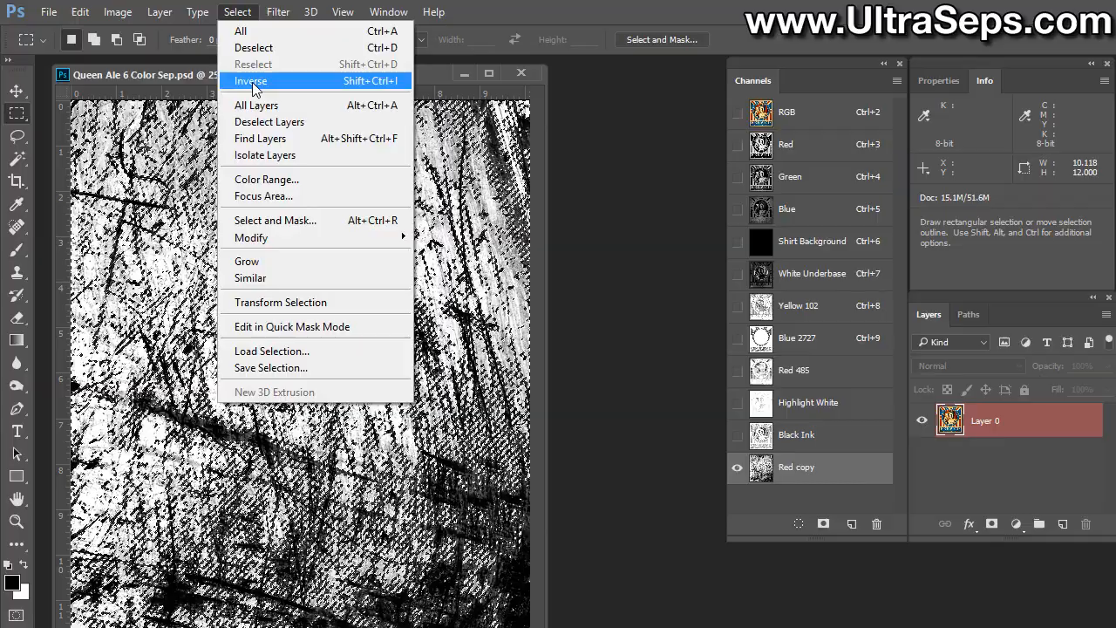
pyautogui.click(251, 80)
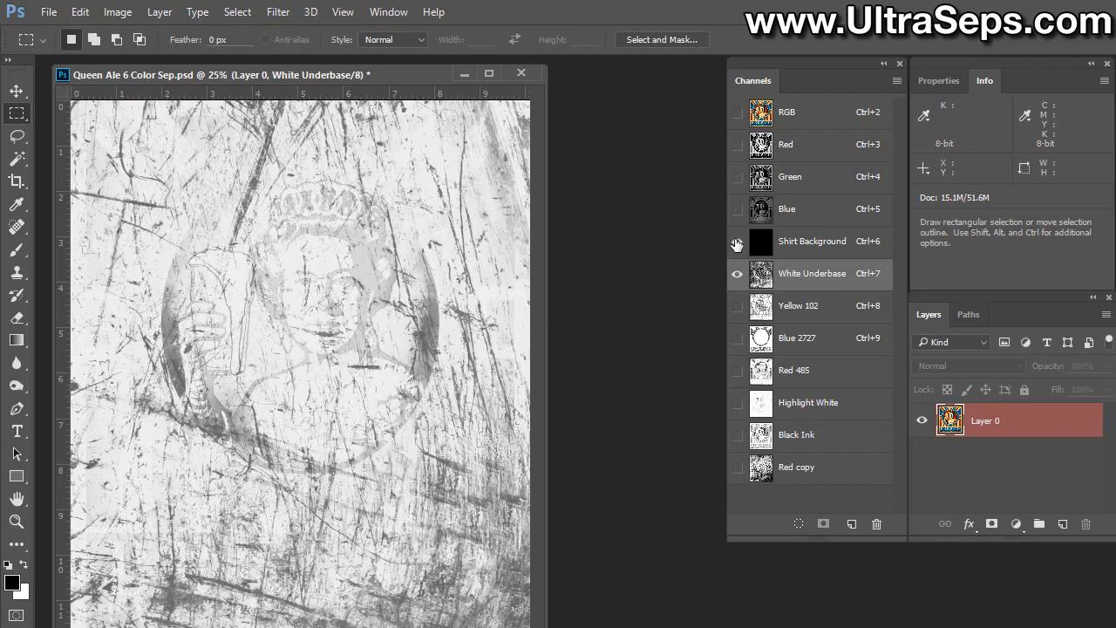
# Hide Shirt Background, inspect the Black Ink plate, then show all plates as a composite
pyautogui.click(737, 241)
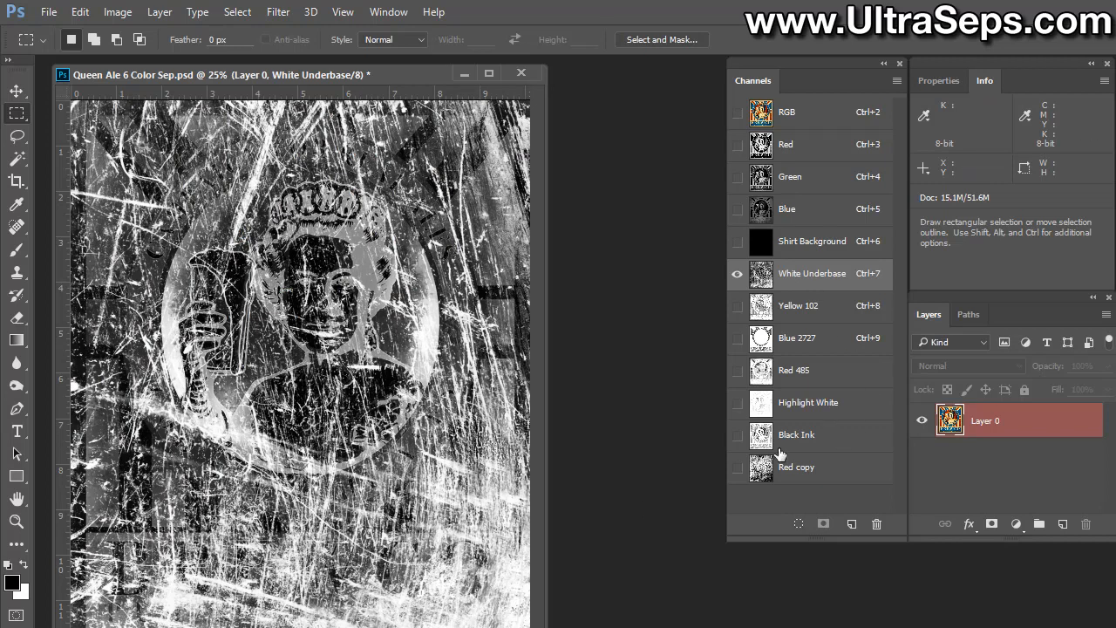
pyautogui.click(796, 434)
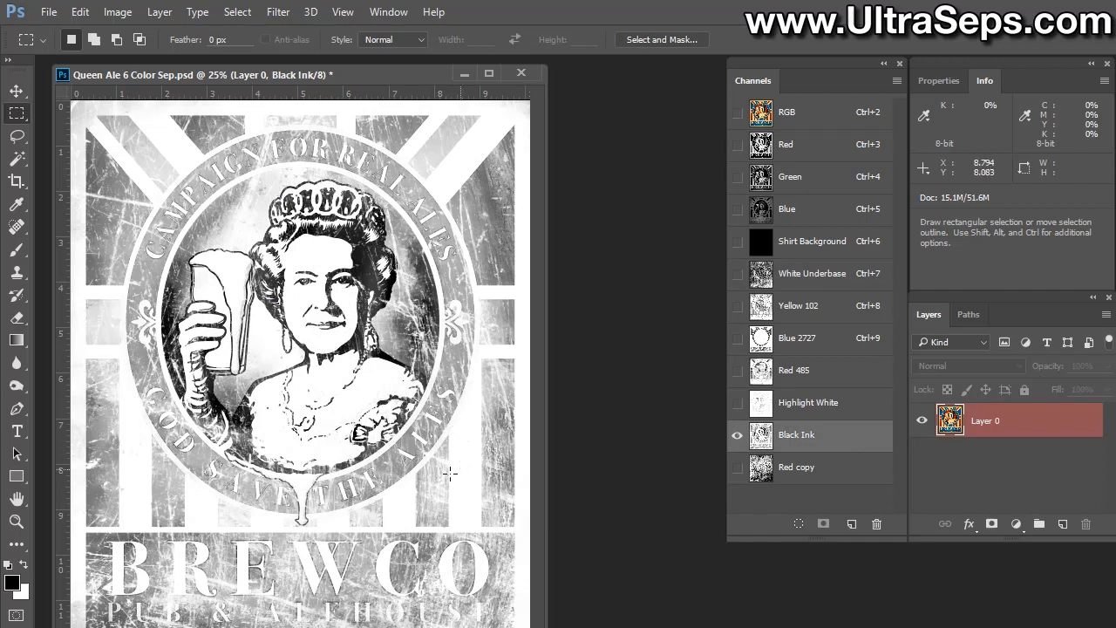
pyautogui.moveTo(497, 498)
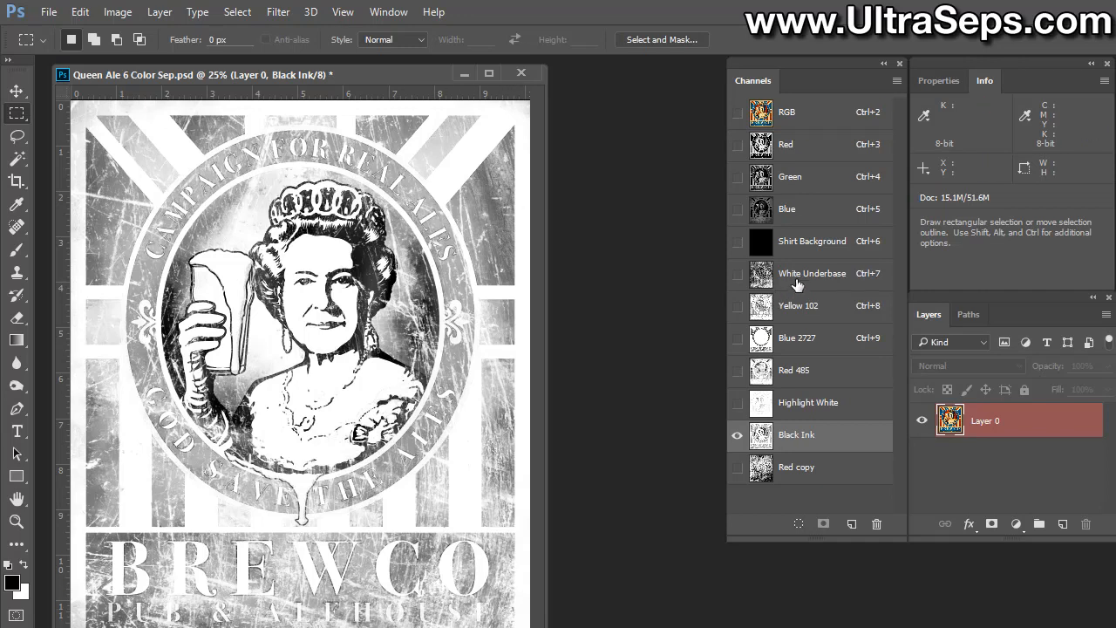
pyautogui.click(812, 273)
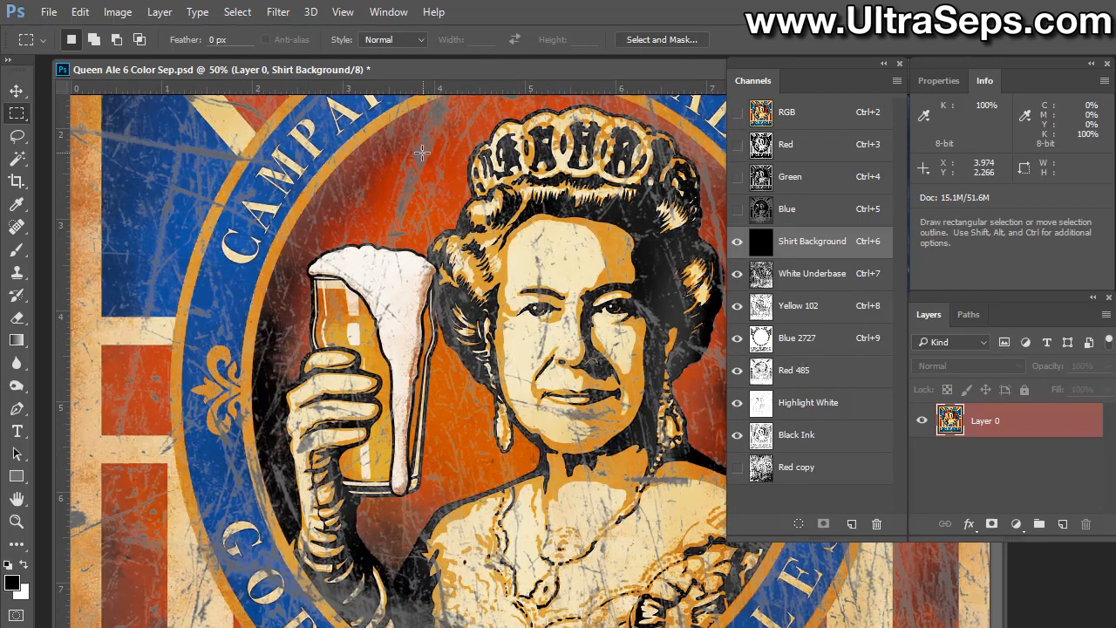
pyautogui.moveTo(402, 220)
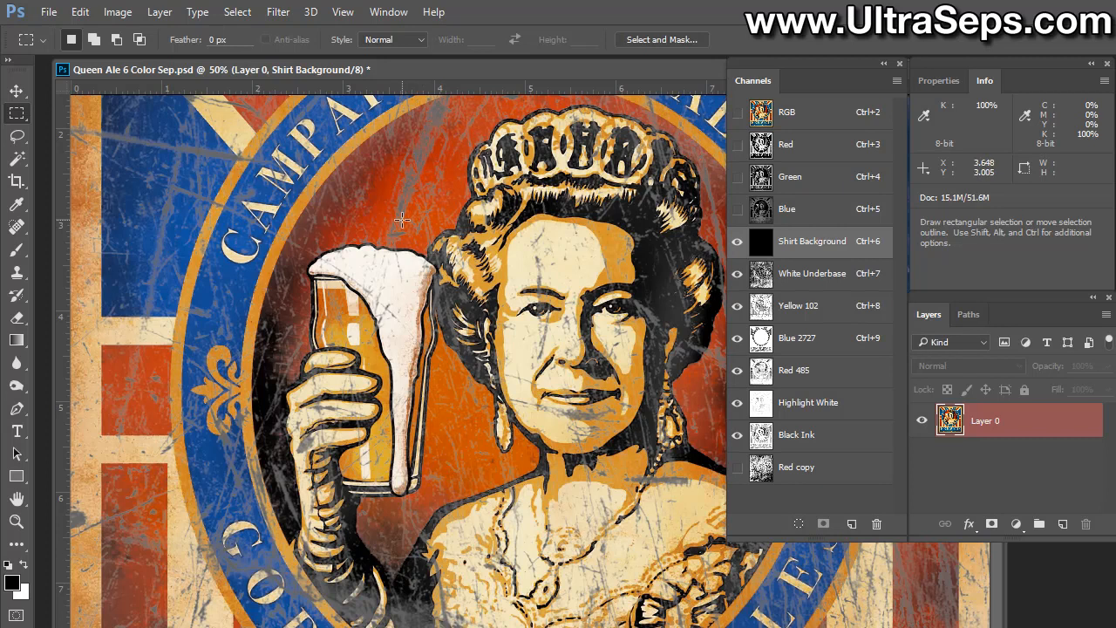